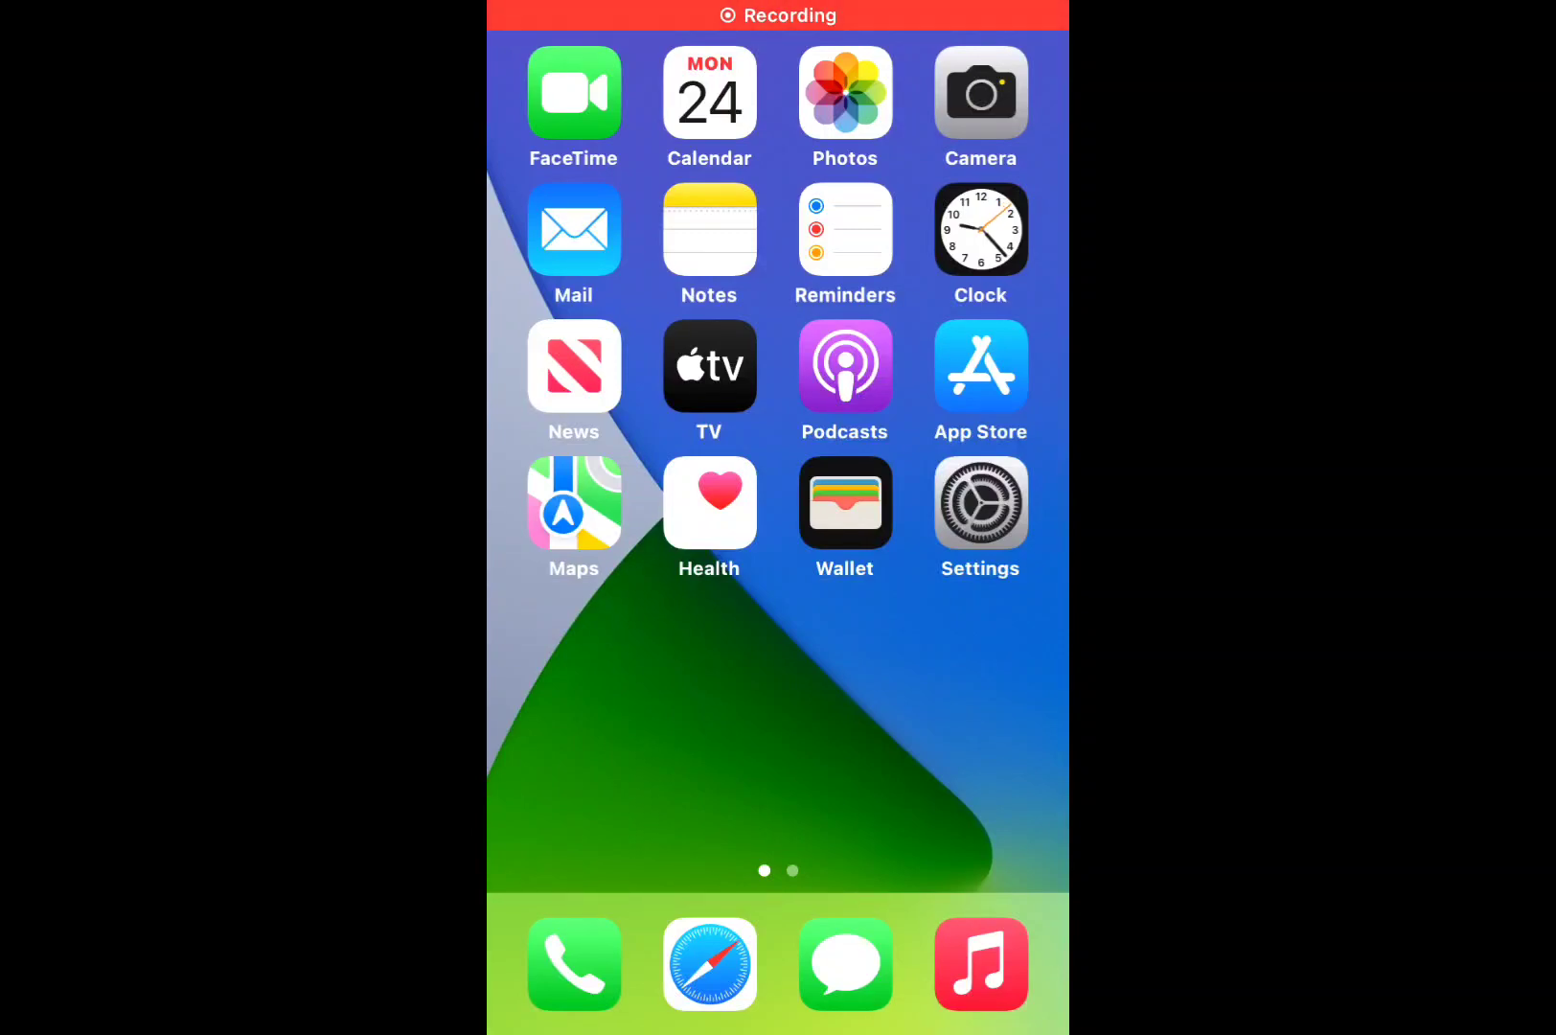
Reach the Sign Out option on the Apple ID page, triggering the Find My iPhone password prompt.
scroll("left", 3)
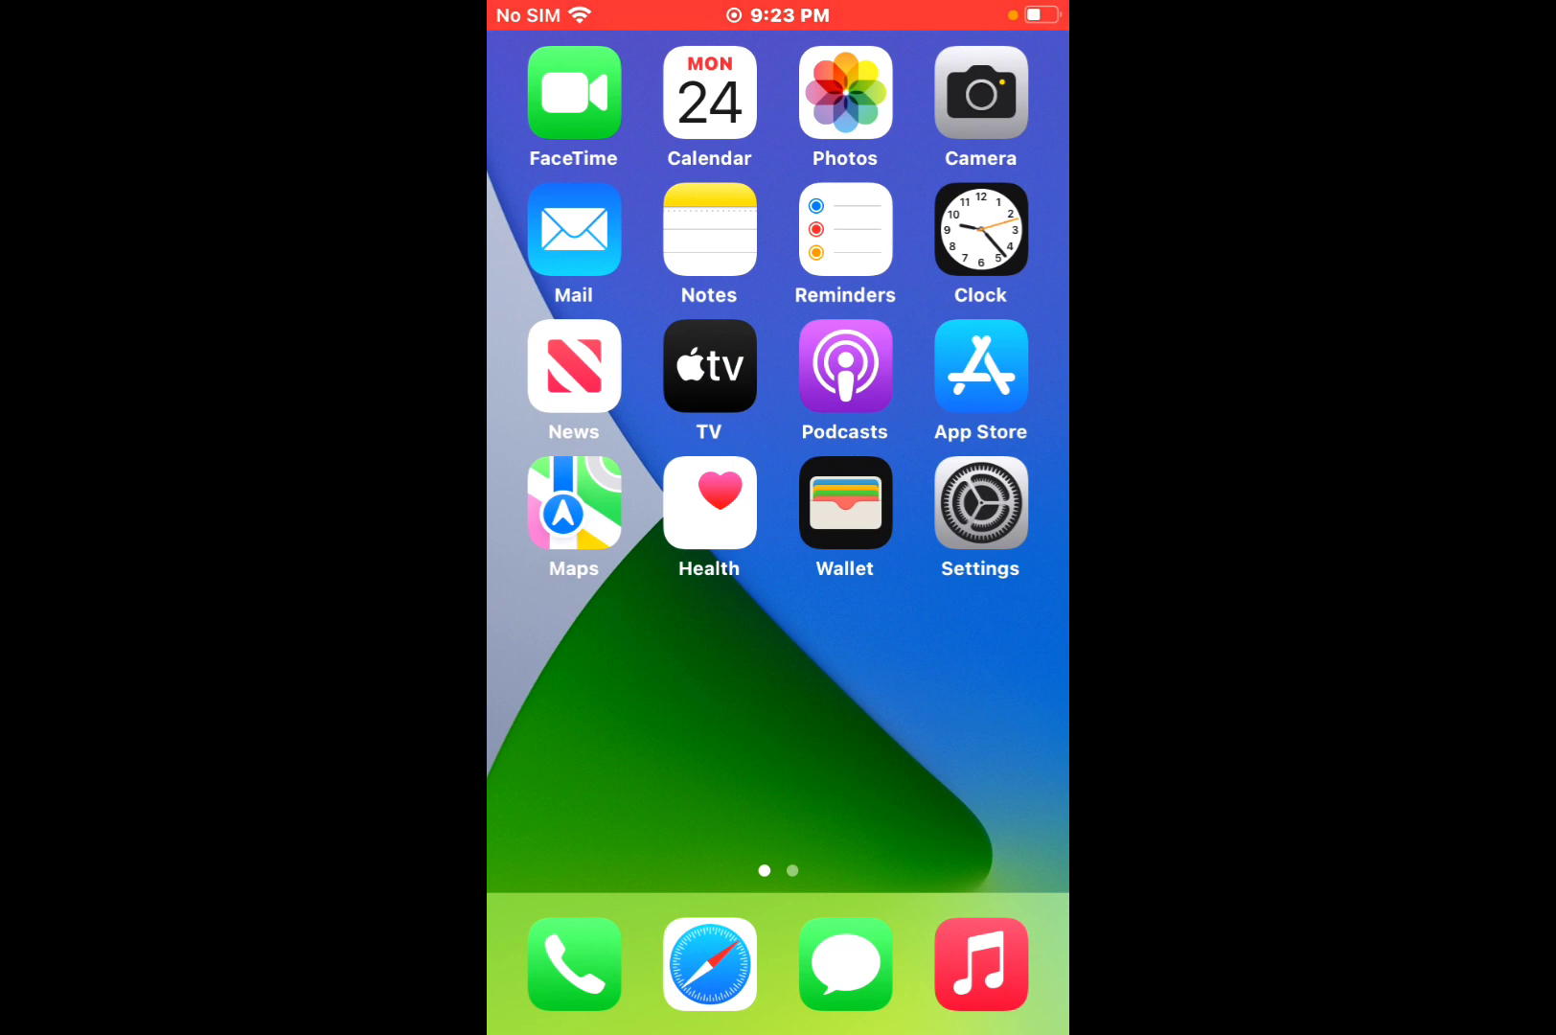
scroll("left", 3)
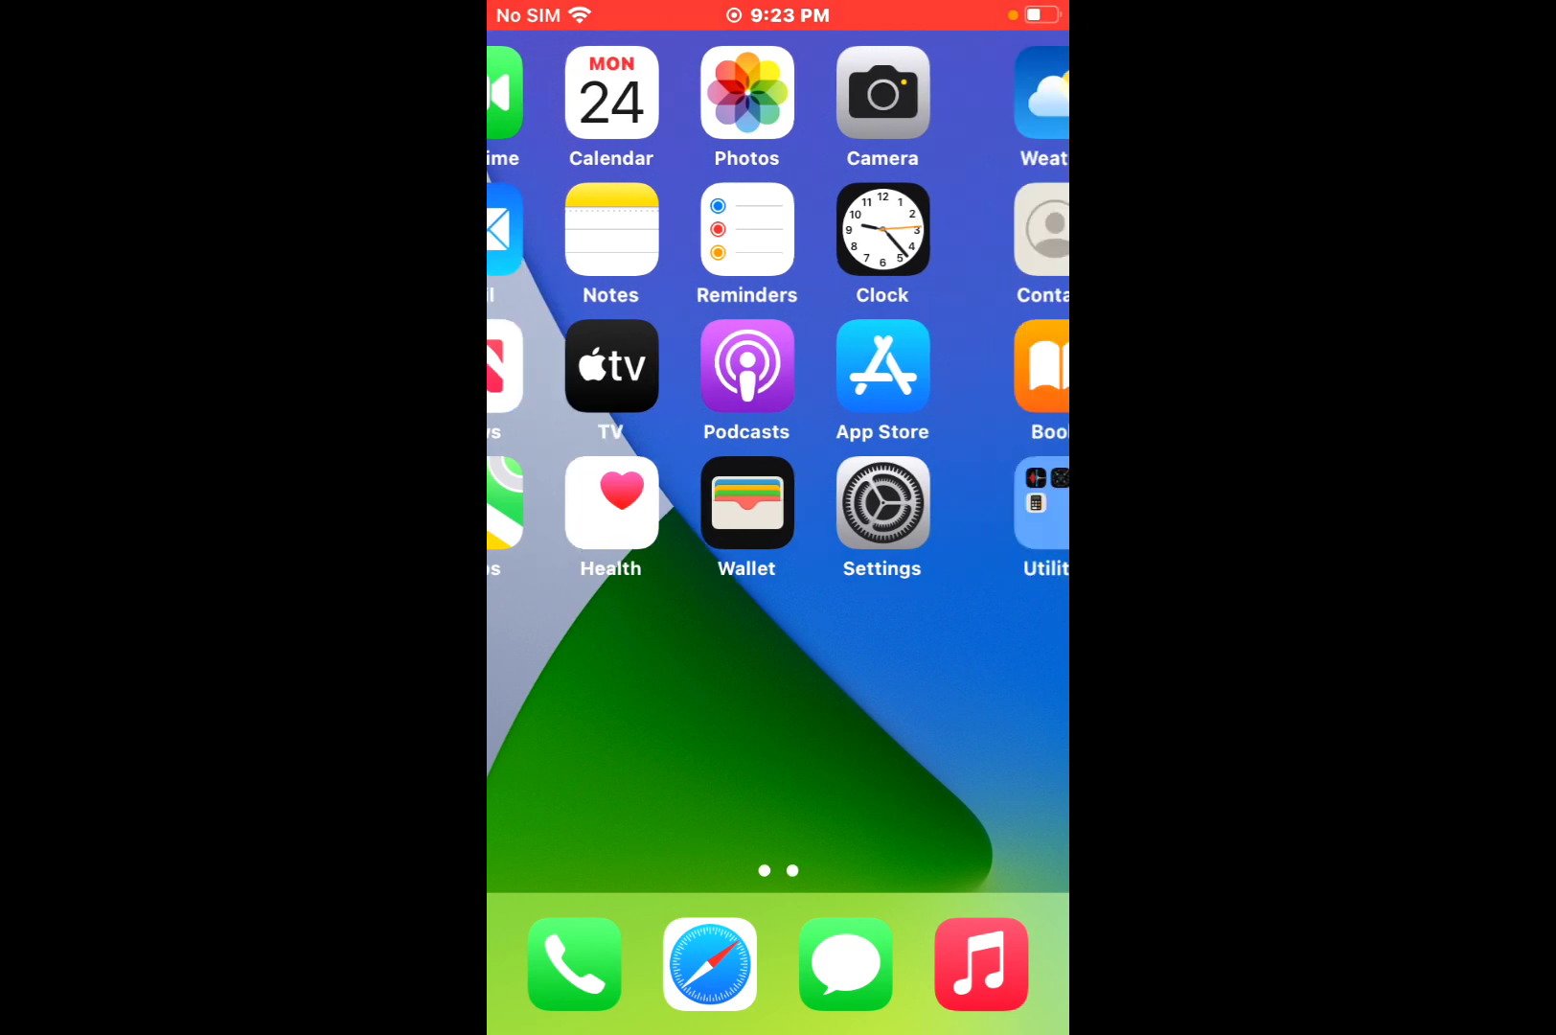
scroll("left", 3)
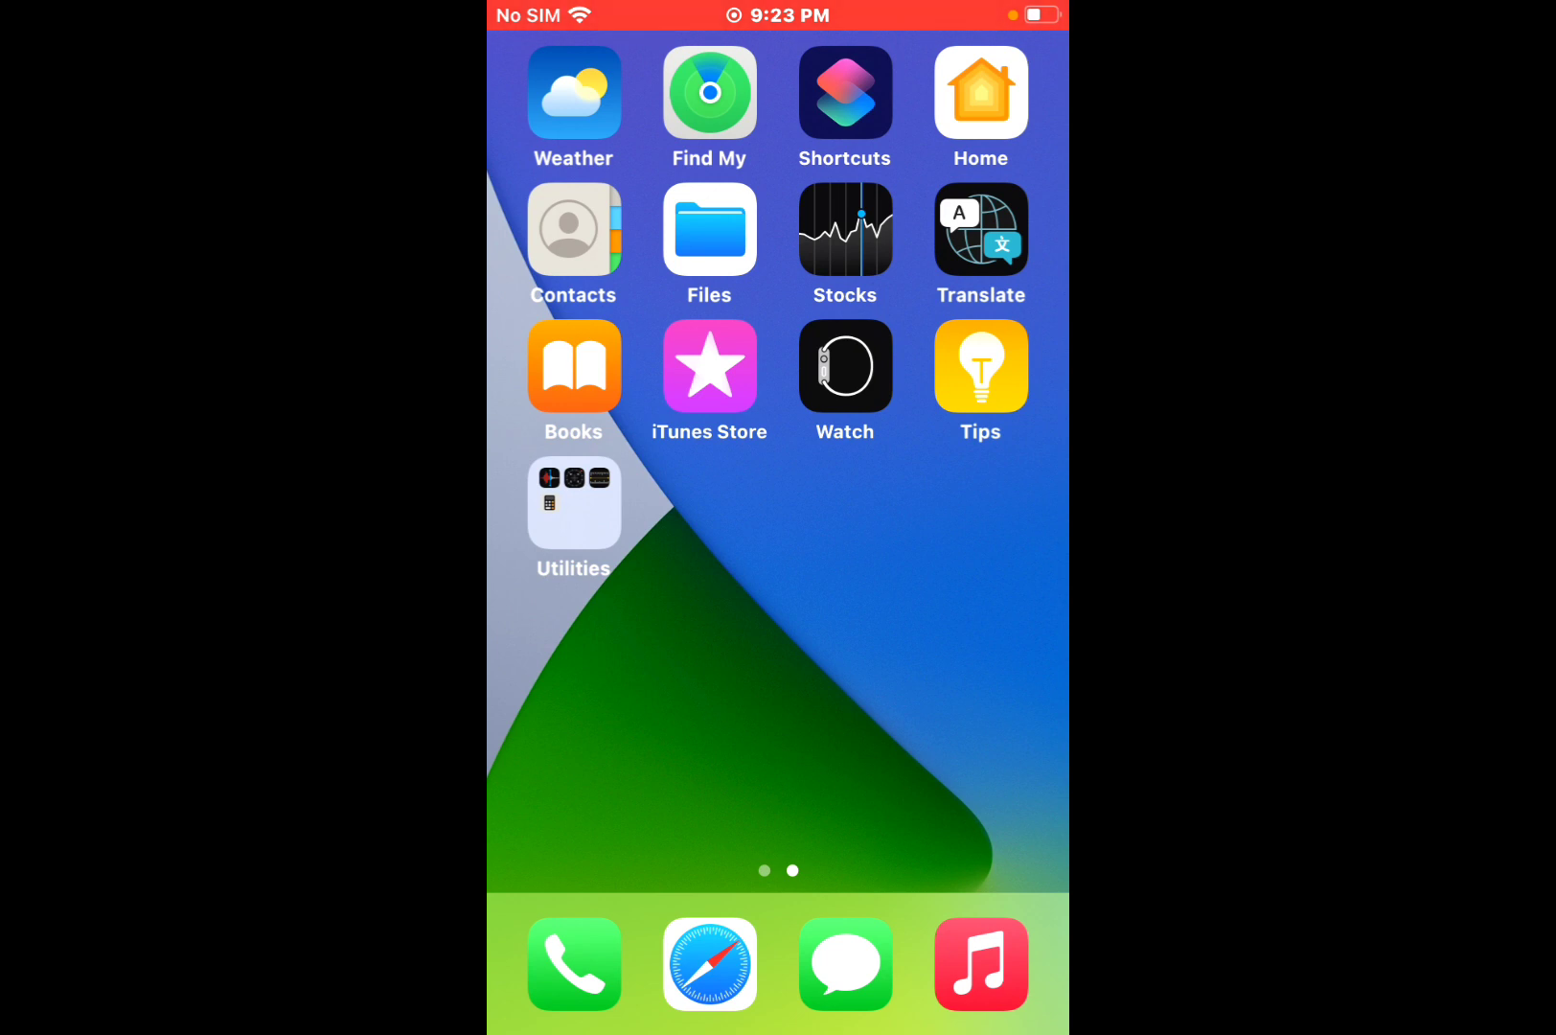
scroll("left", 3)
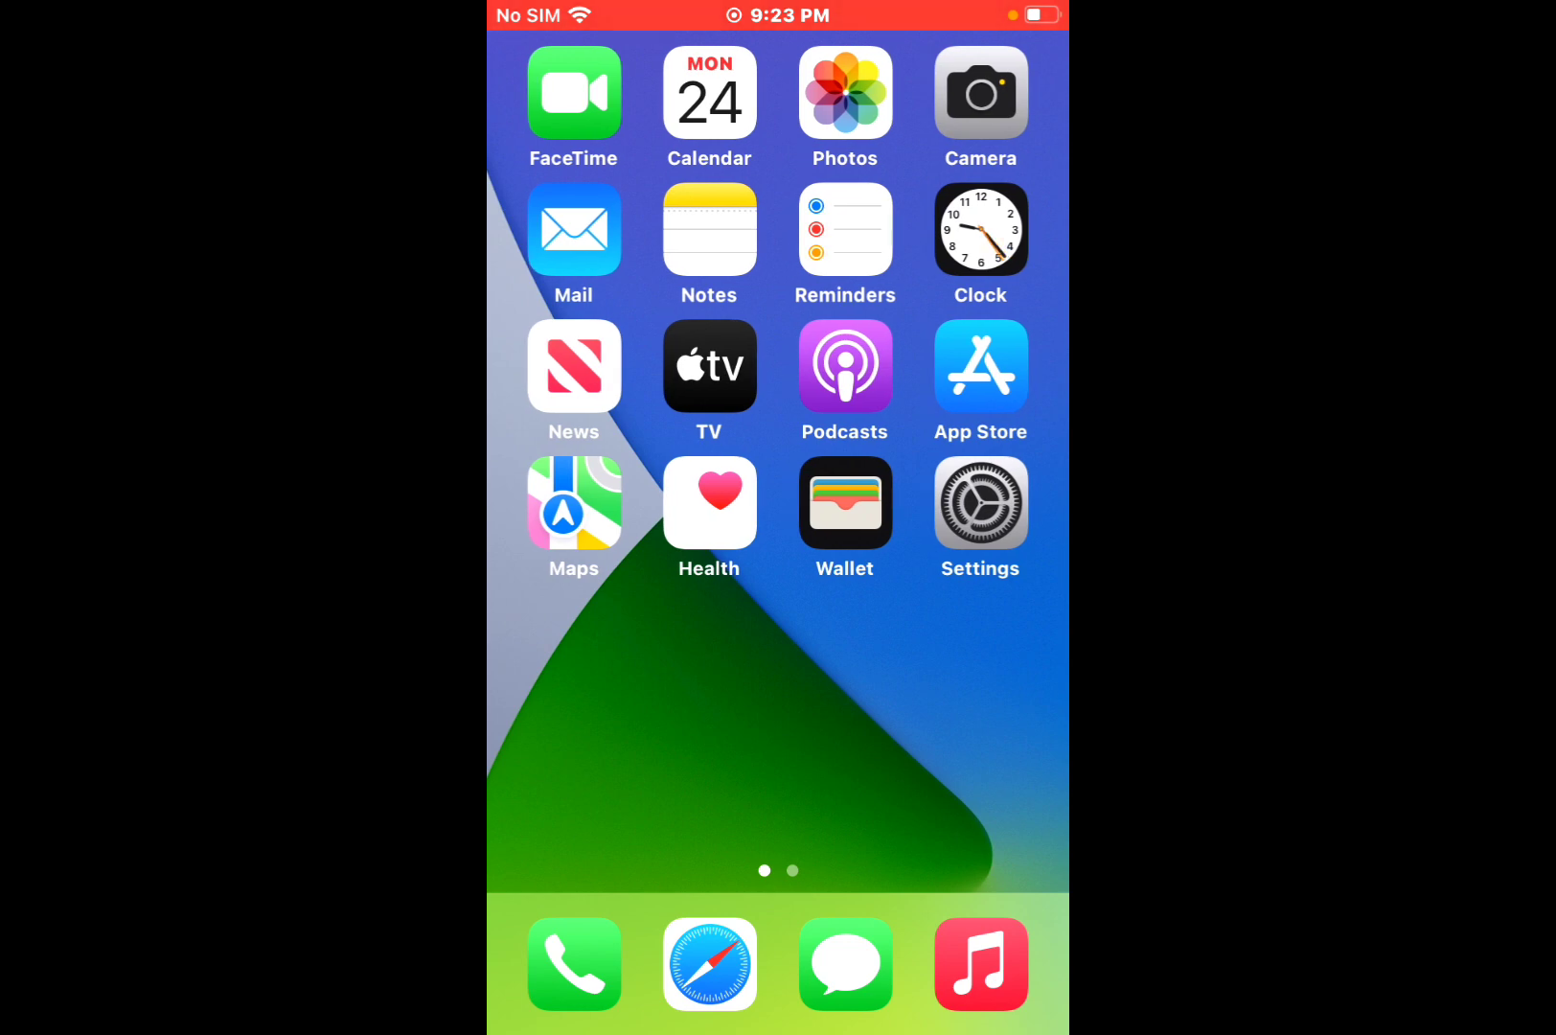
left_click(980, 502)
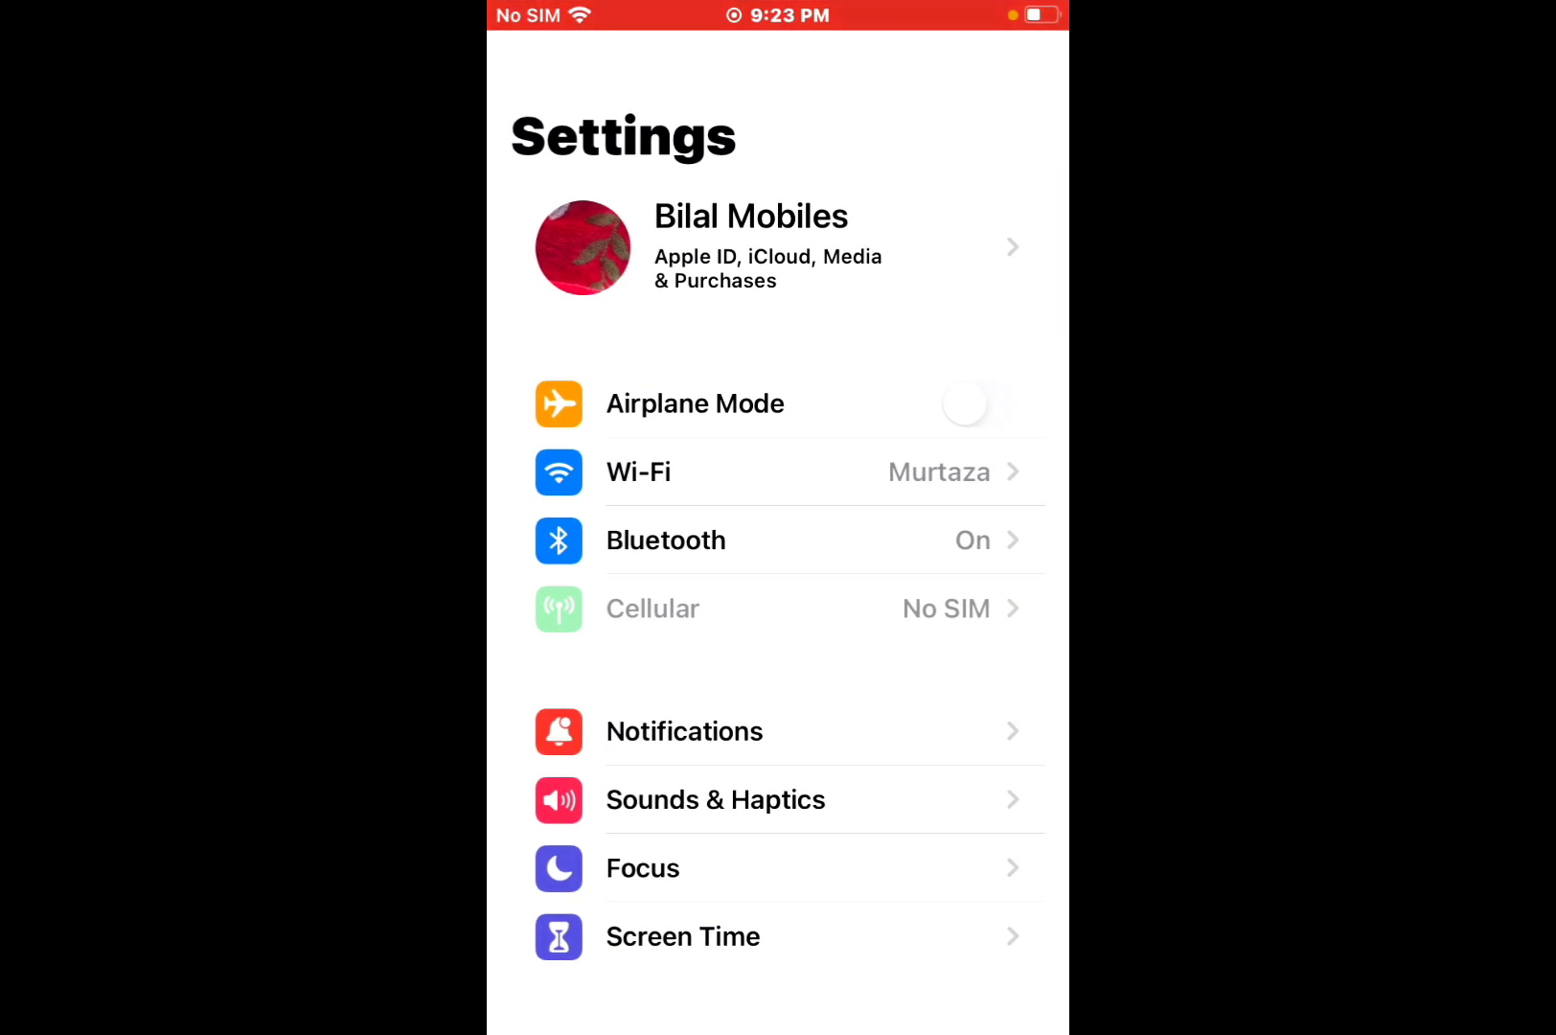
left_click(778, 246)
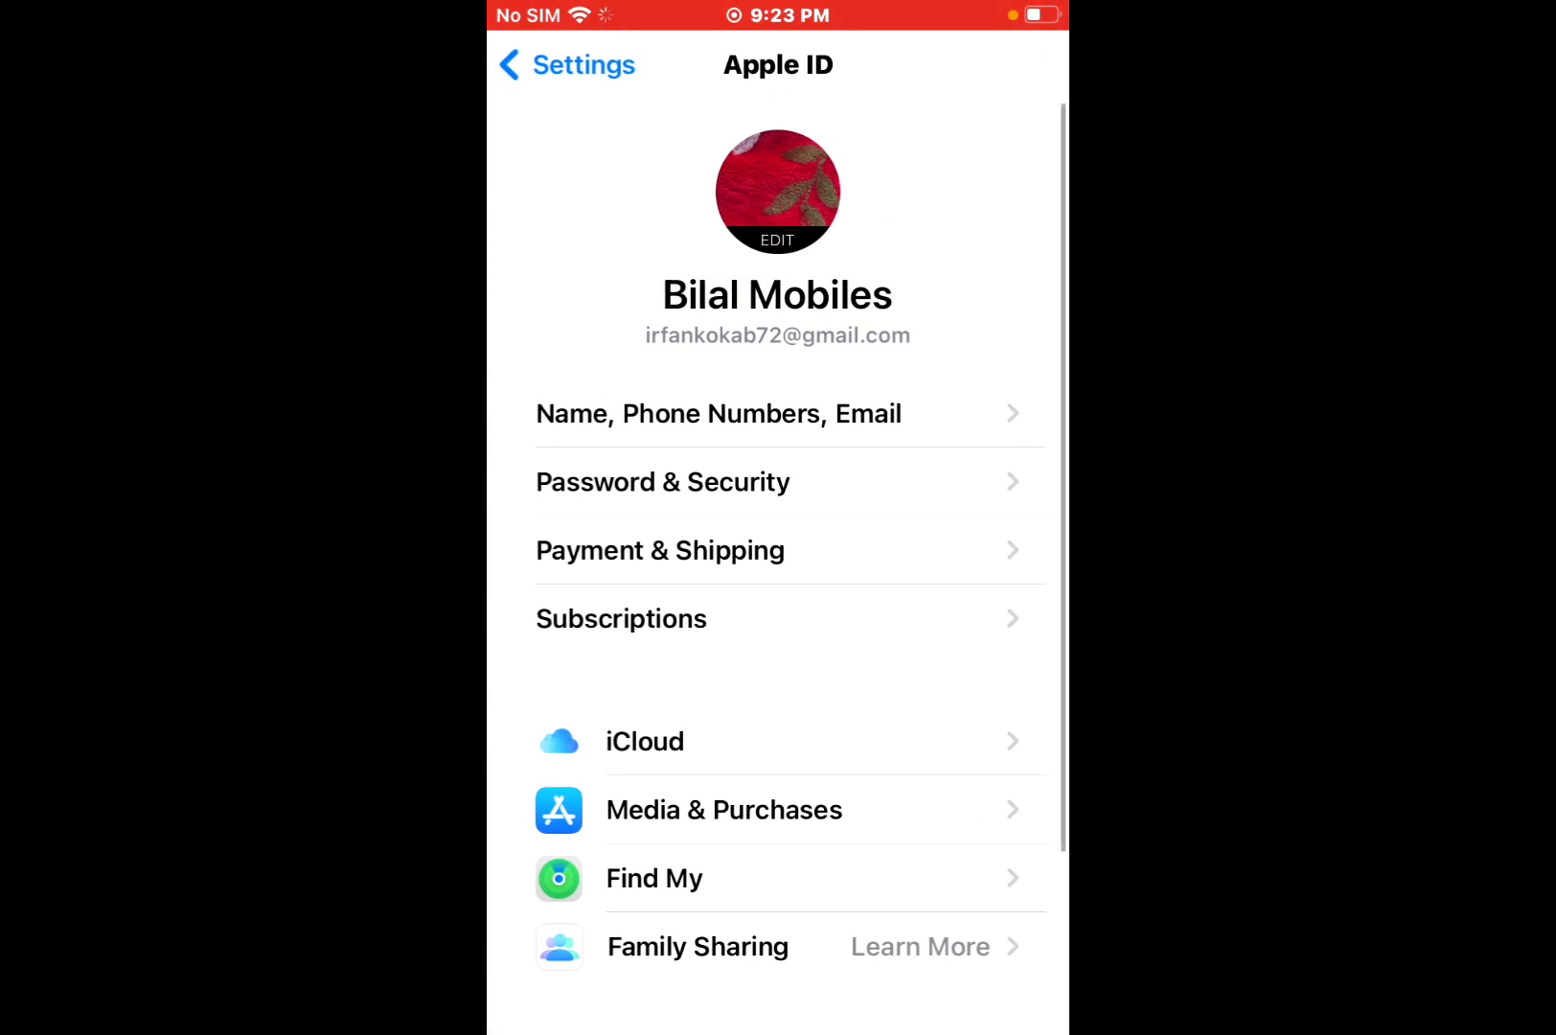
scroll("down", 3)
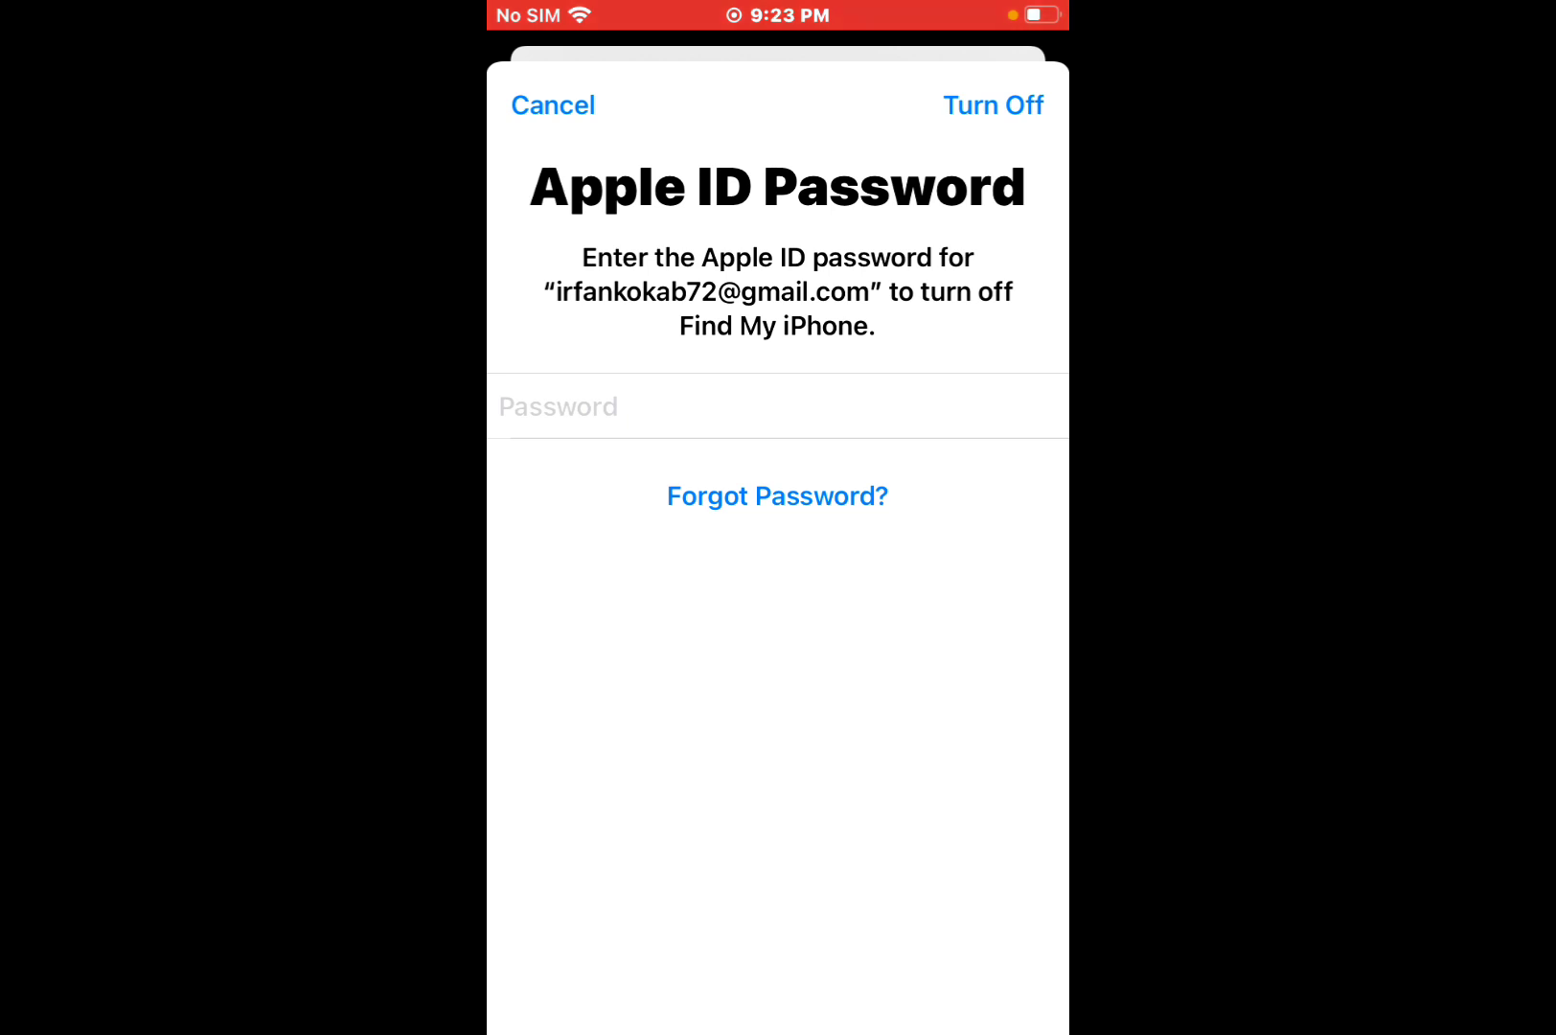
Attempt the Apple ID password to turn off Find My and acknowledge the Verification Failed alert.
left_click(776, 406)
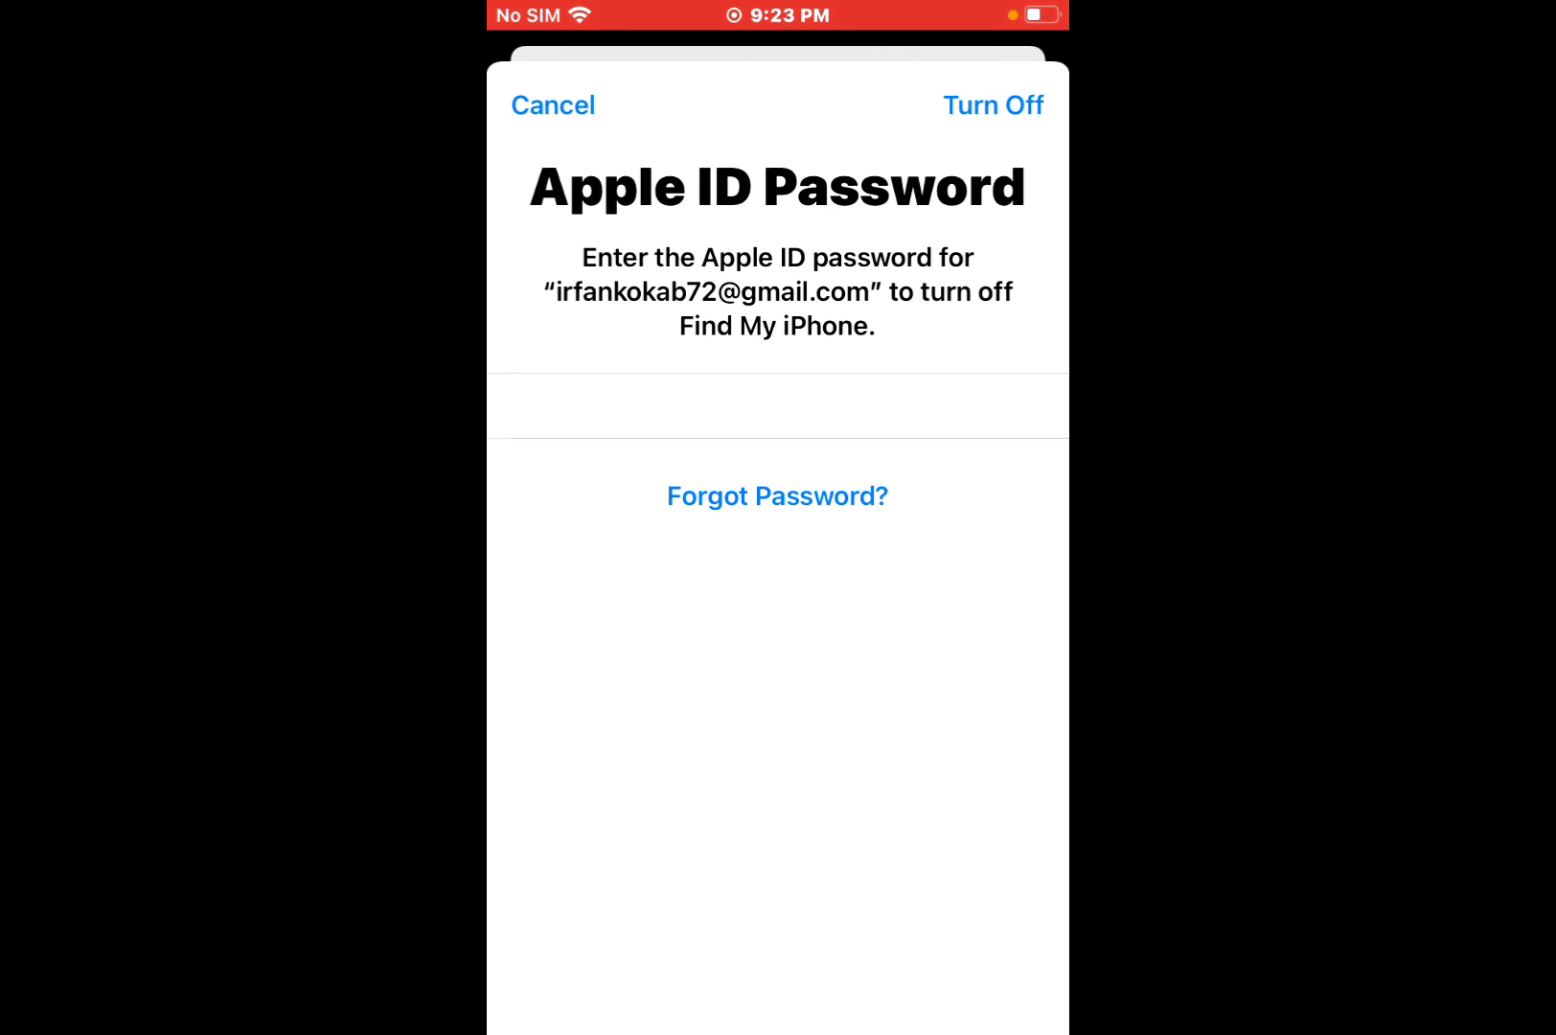
left_click(993, 105)
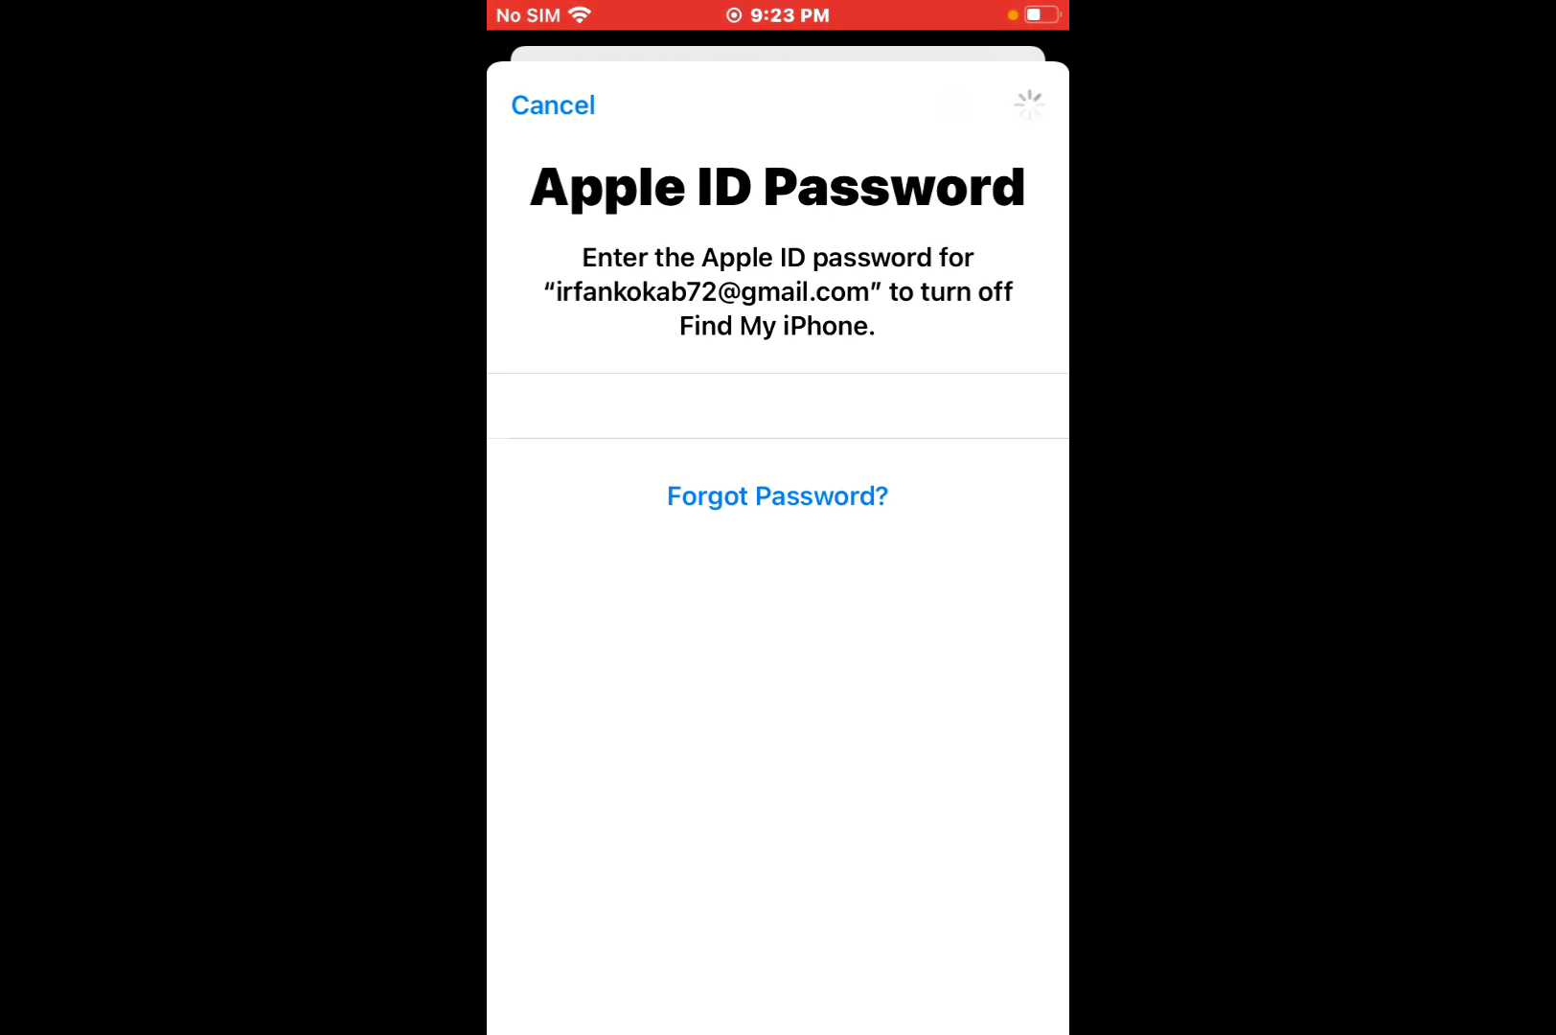
left_click(993, 105)
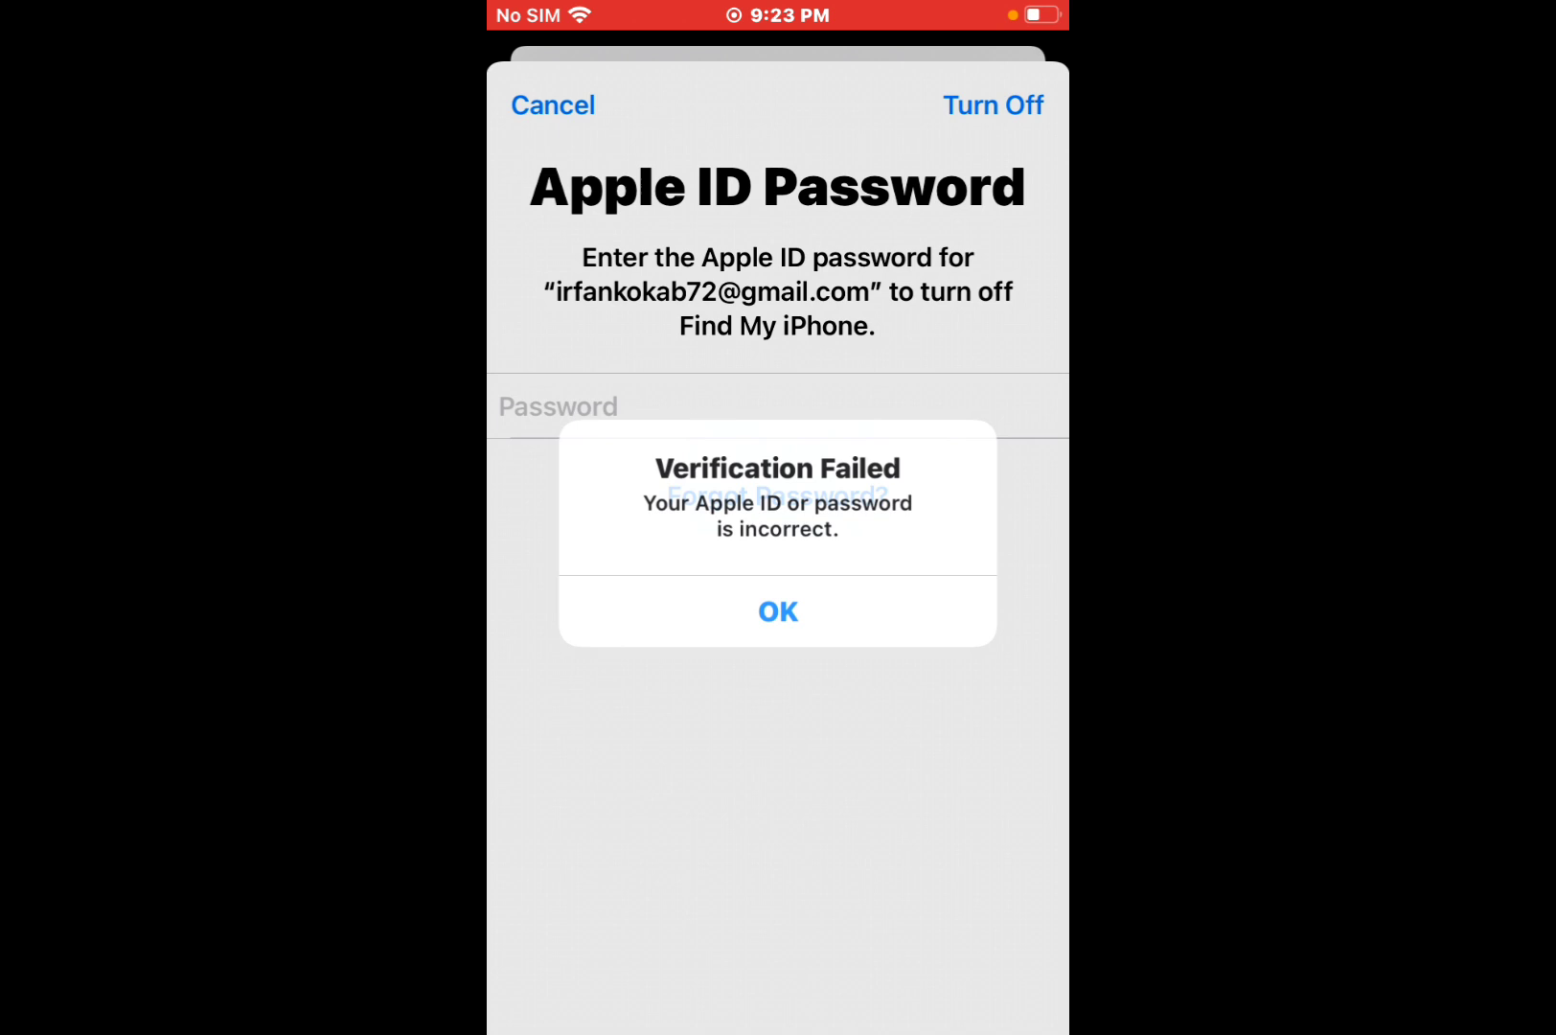
left_click(776, 610)
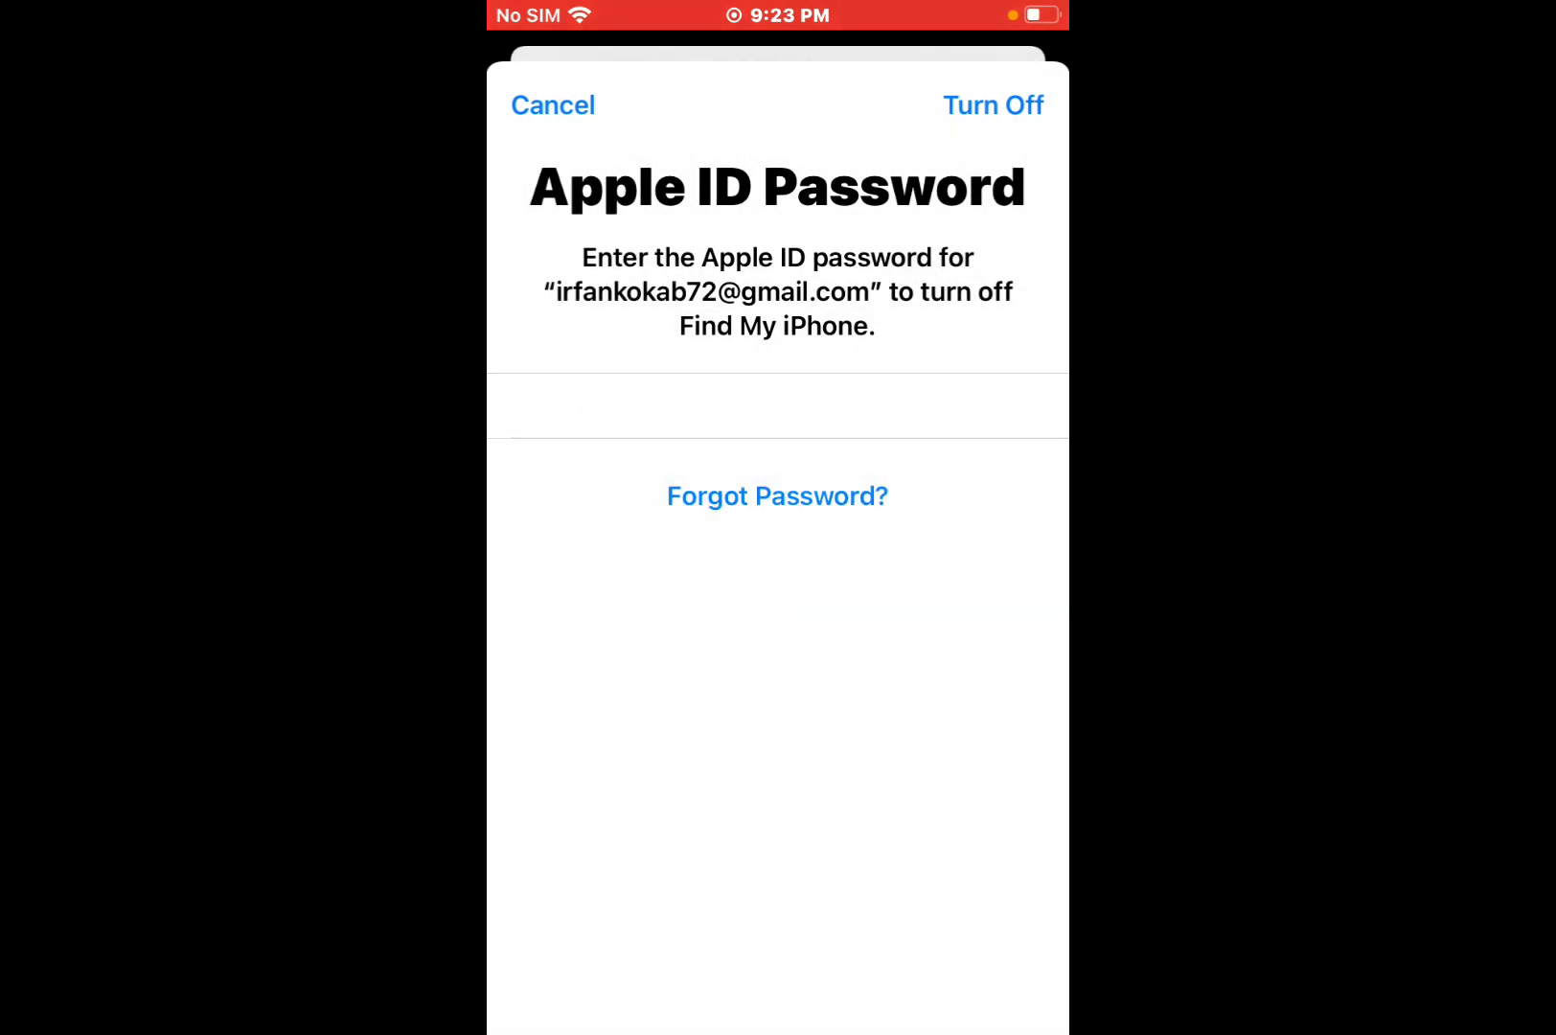
Retry and choose Forgot Password? to get the passcode reset offer.
left_click(993, 105)
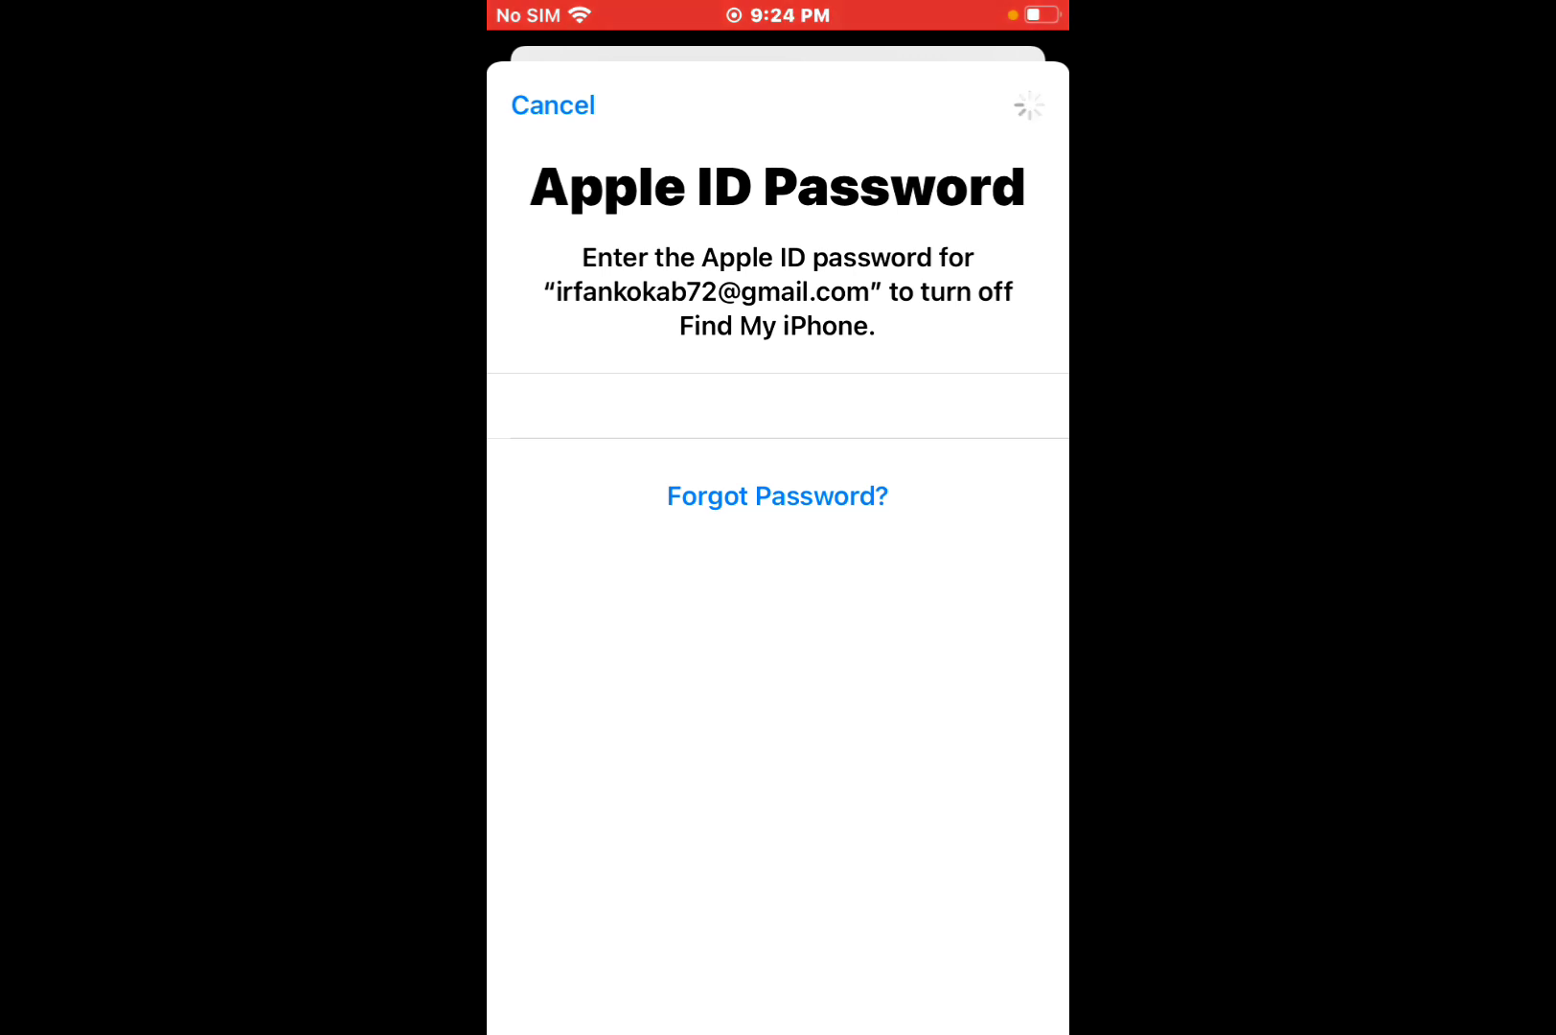
left_click(777, 495)
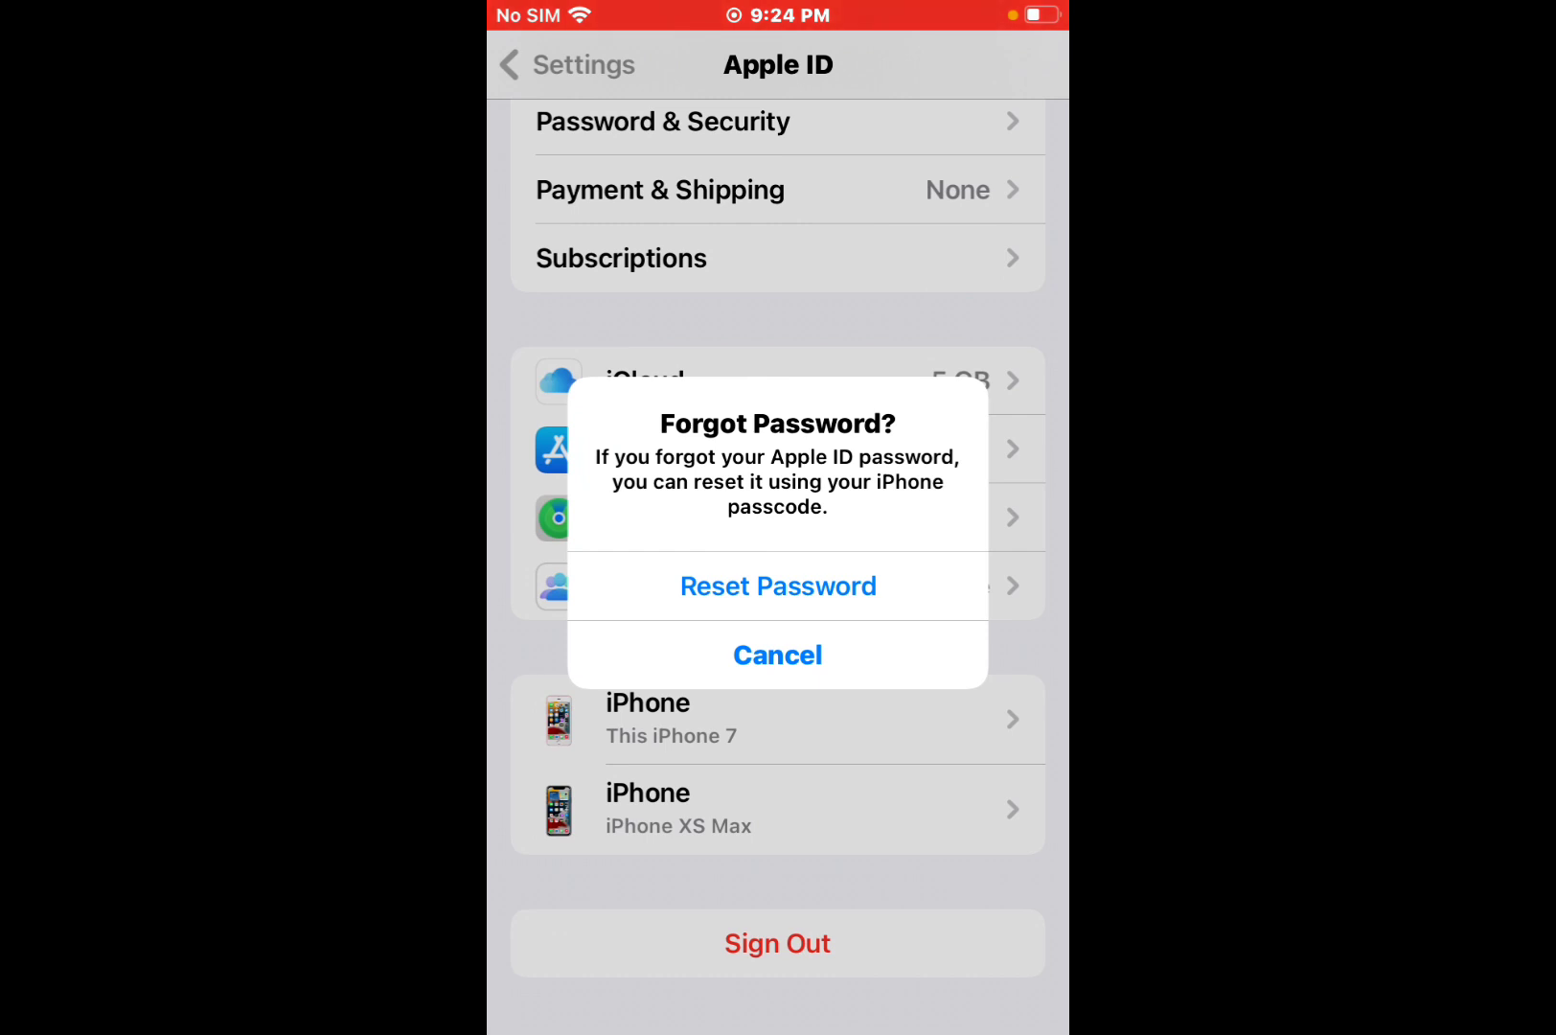
Reset the password using the iPhone passcode, reaching the New Apple ID Password form.
left_click(776, 654)
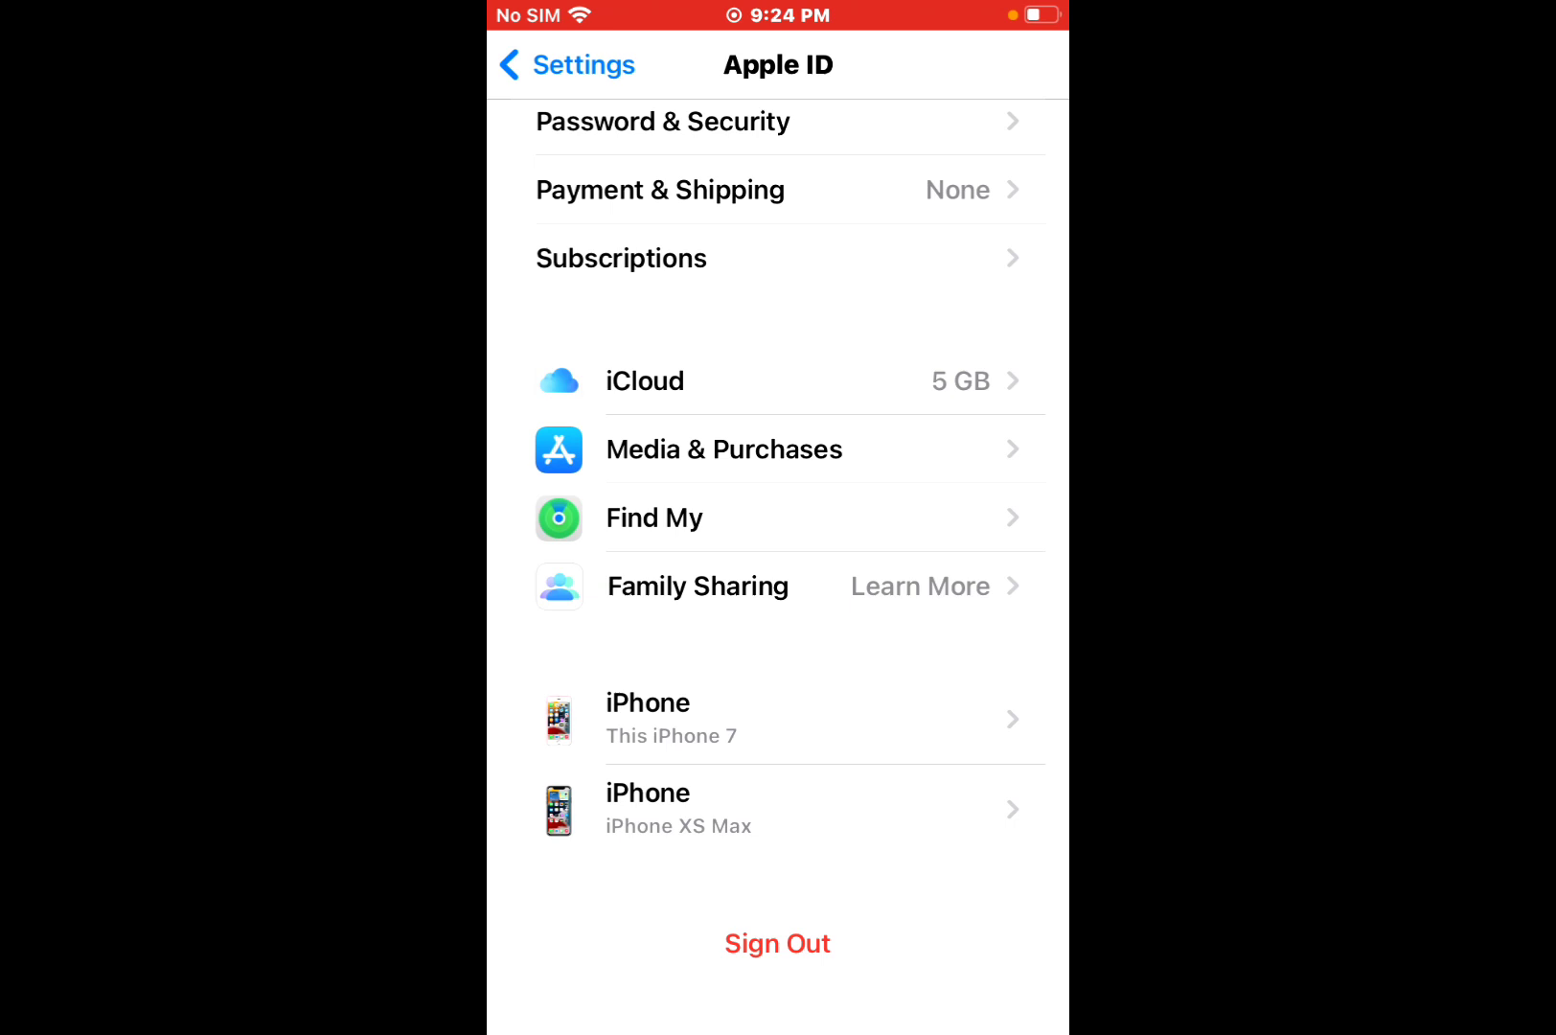
left_click(777, 943)
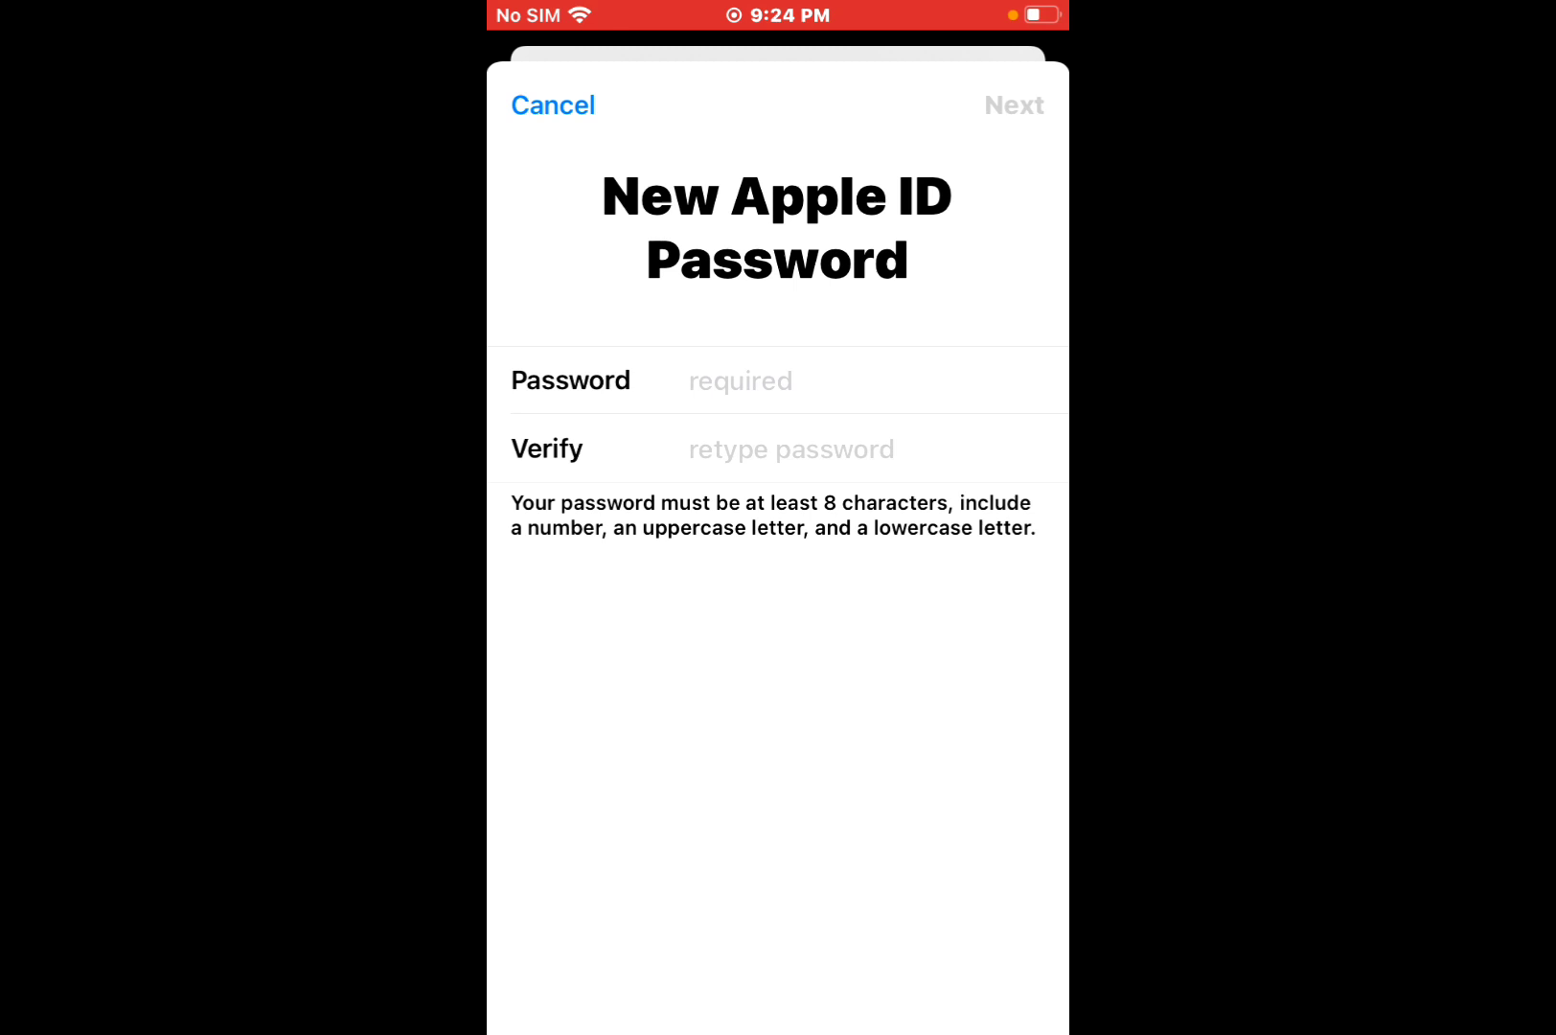
Enter and verify a new Apple ID password and confirm the change with Done.
left_click(843, 380)
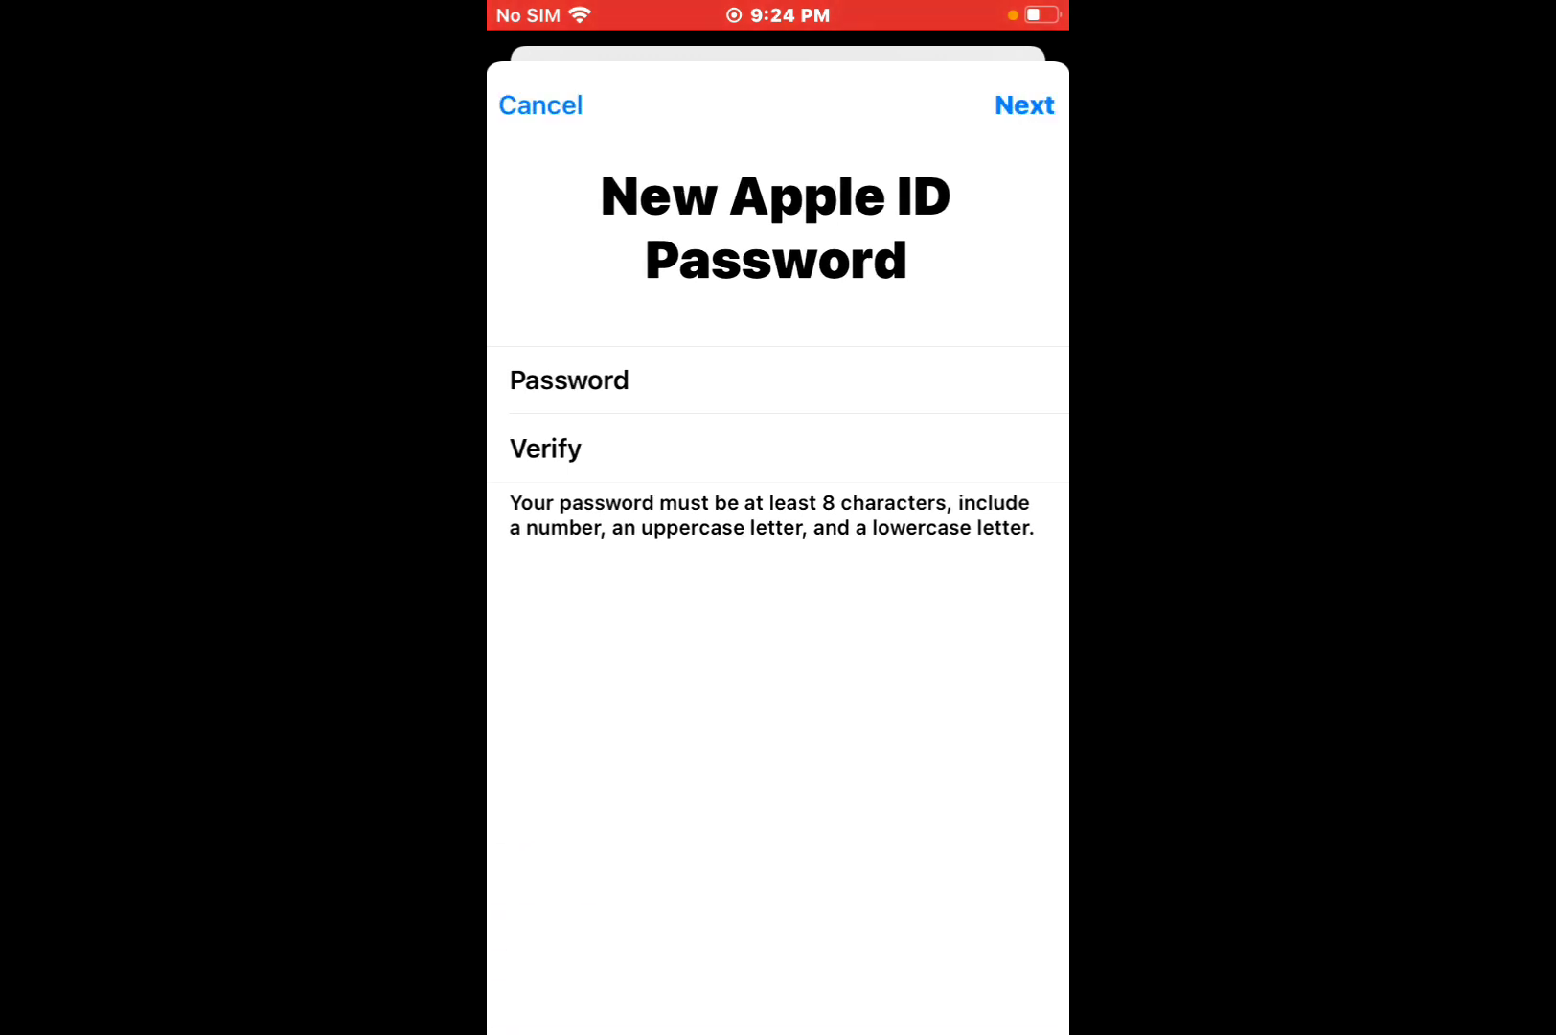
left_click(1023, 106)
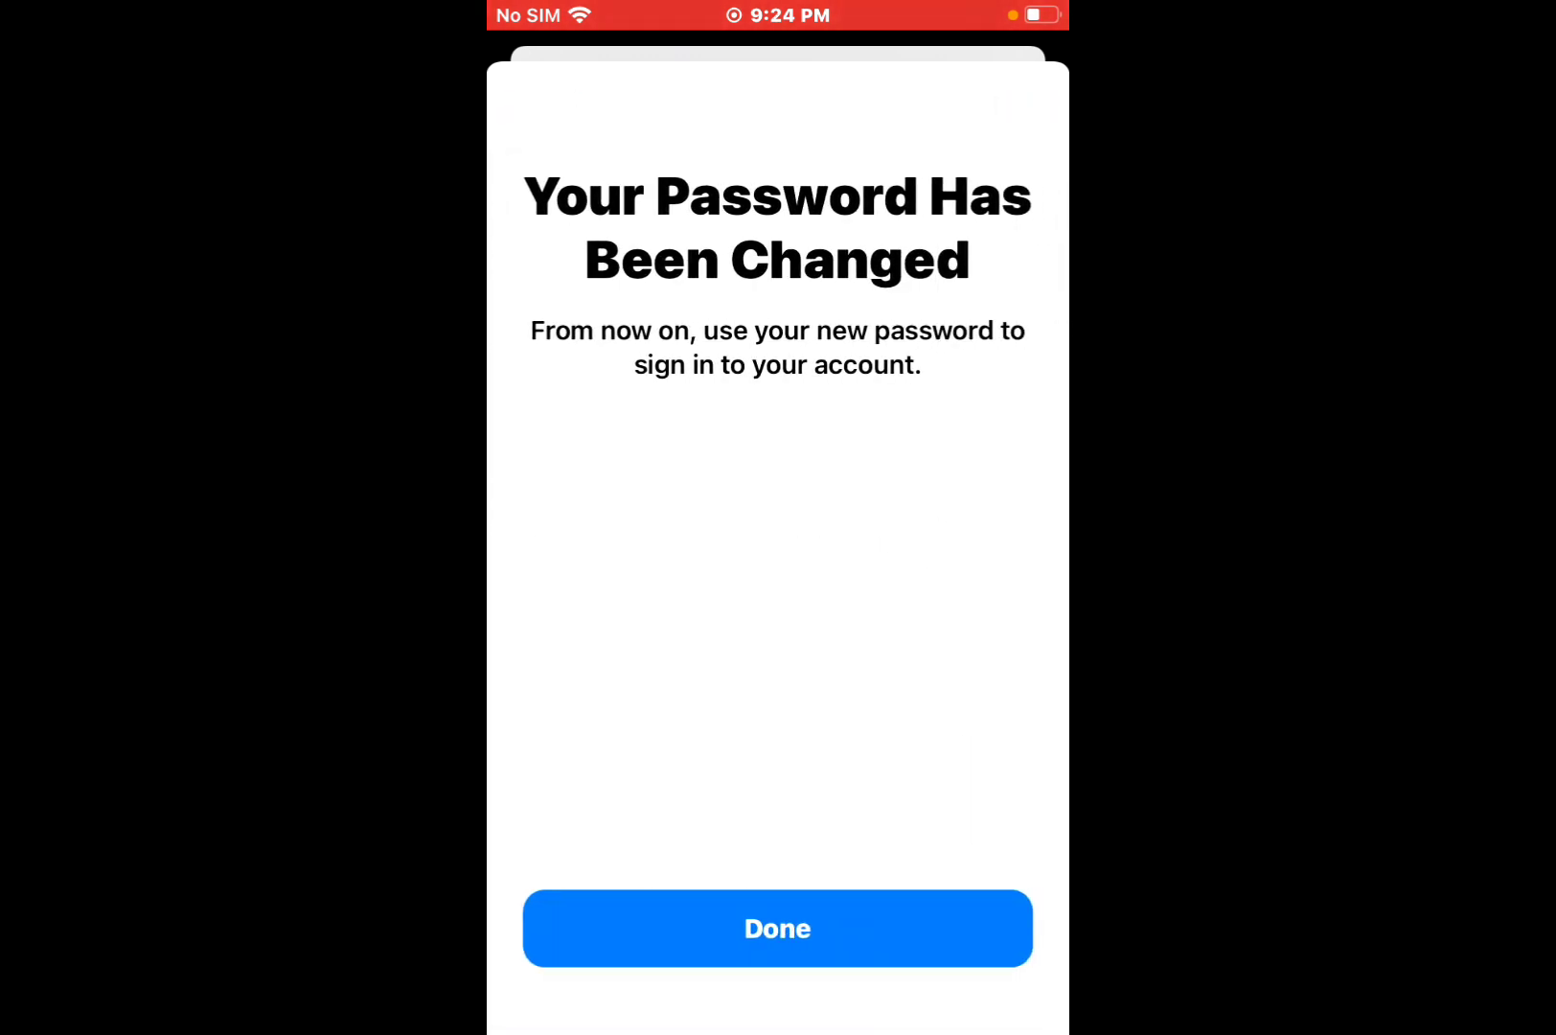
left_click(776, 928)
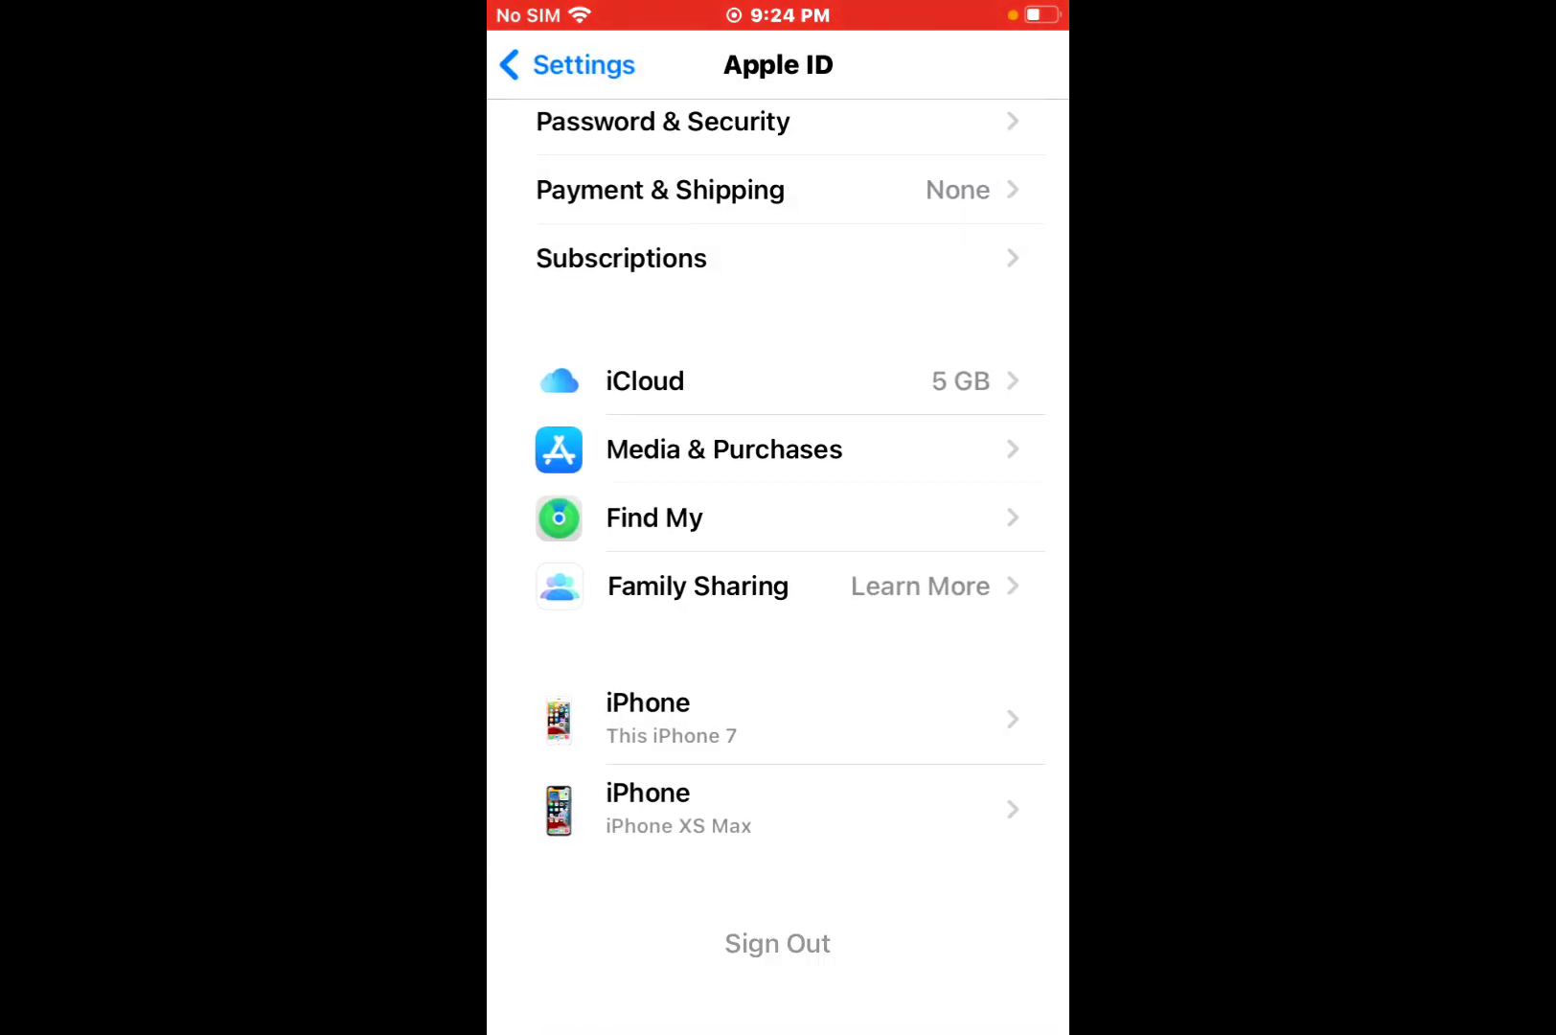
Sign out of the Apple ID without keeping data copies, confirming the Are you sure? alert.
left_click(776, 943)
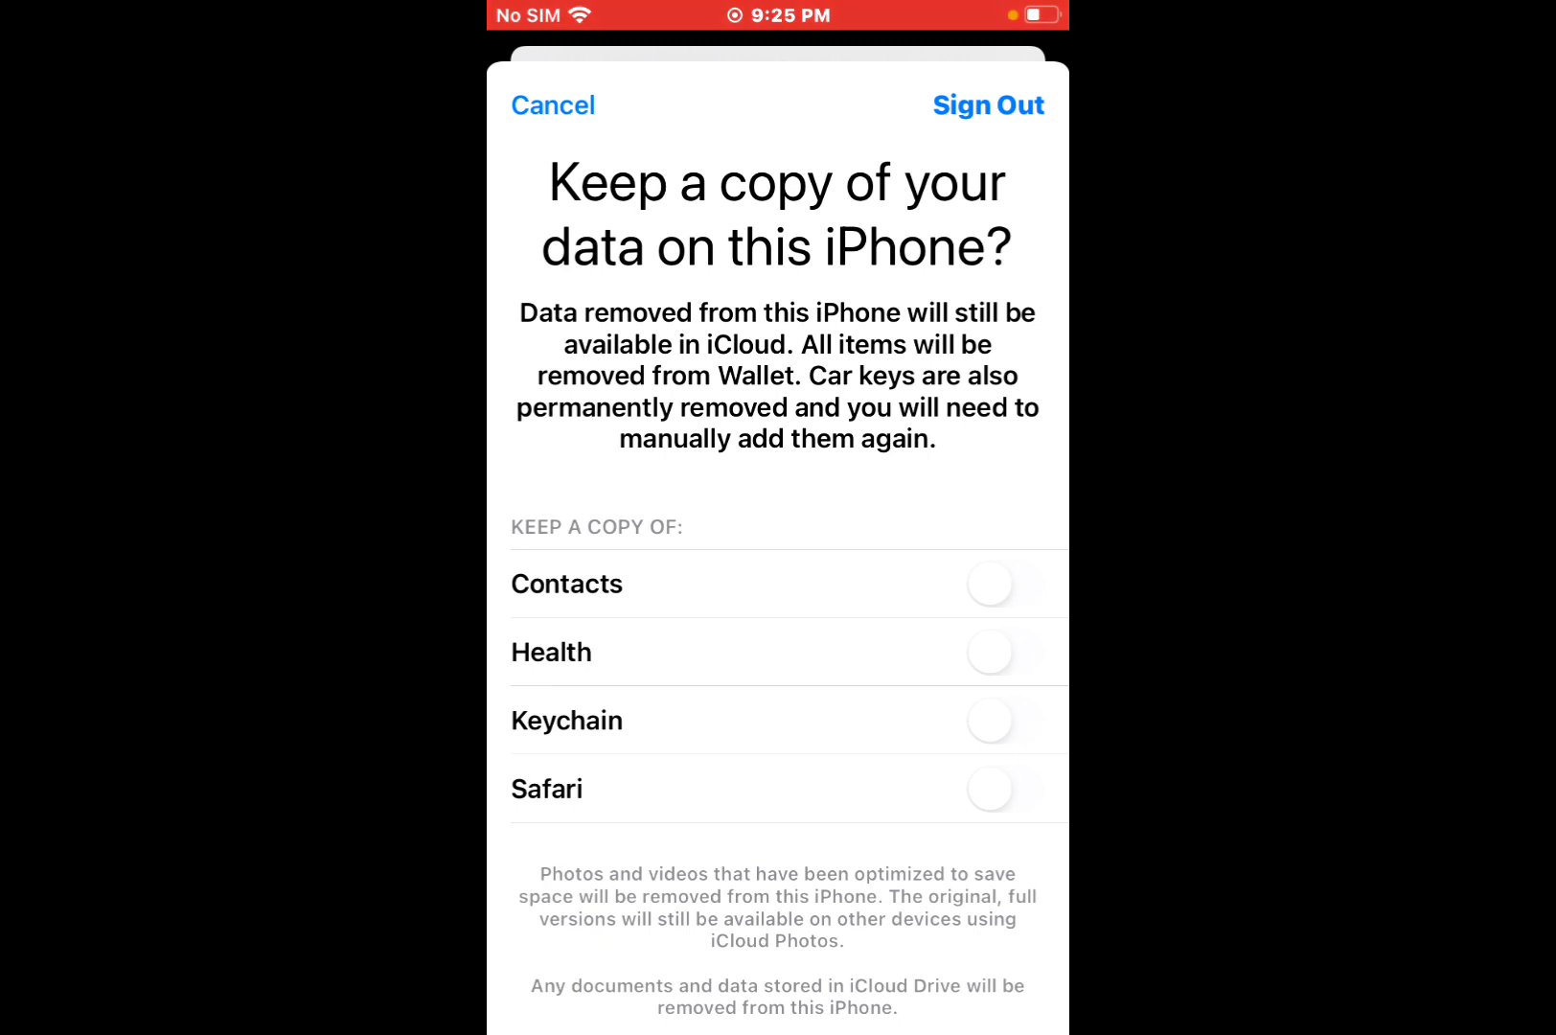
left_click(987, 106)
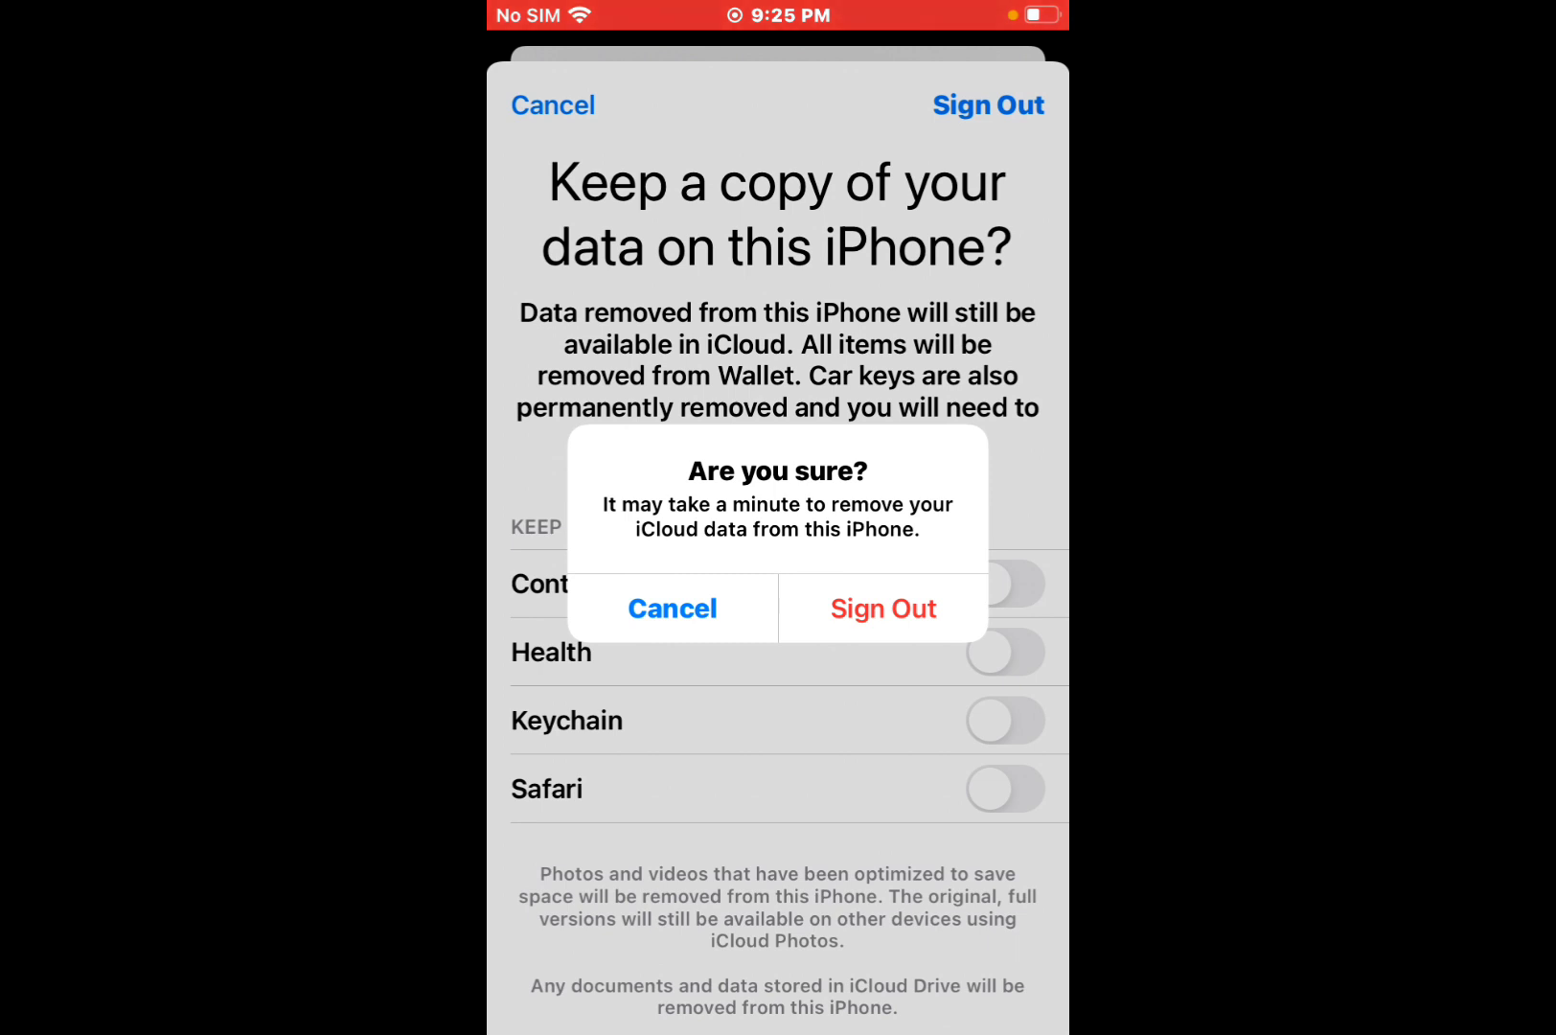
left_click(881, 607)
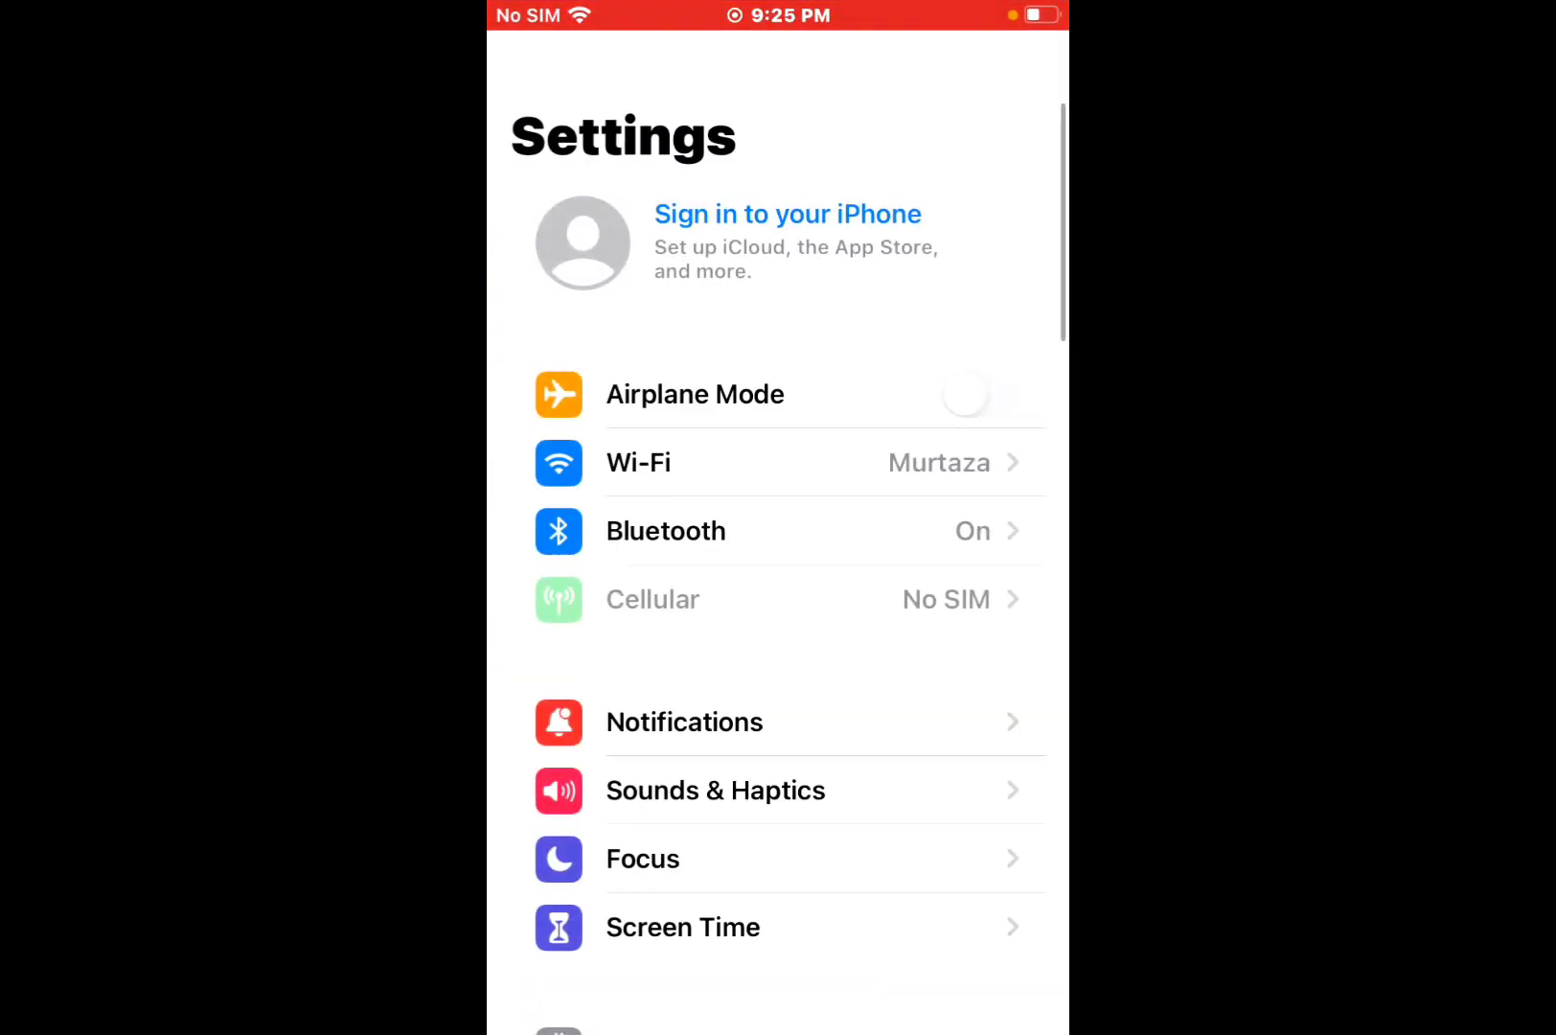
View the iPhone sign-in form, then return to the first Home Screen page.
left_click(786, 242)
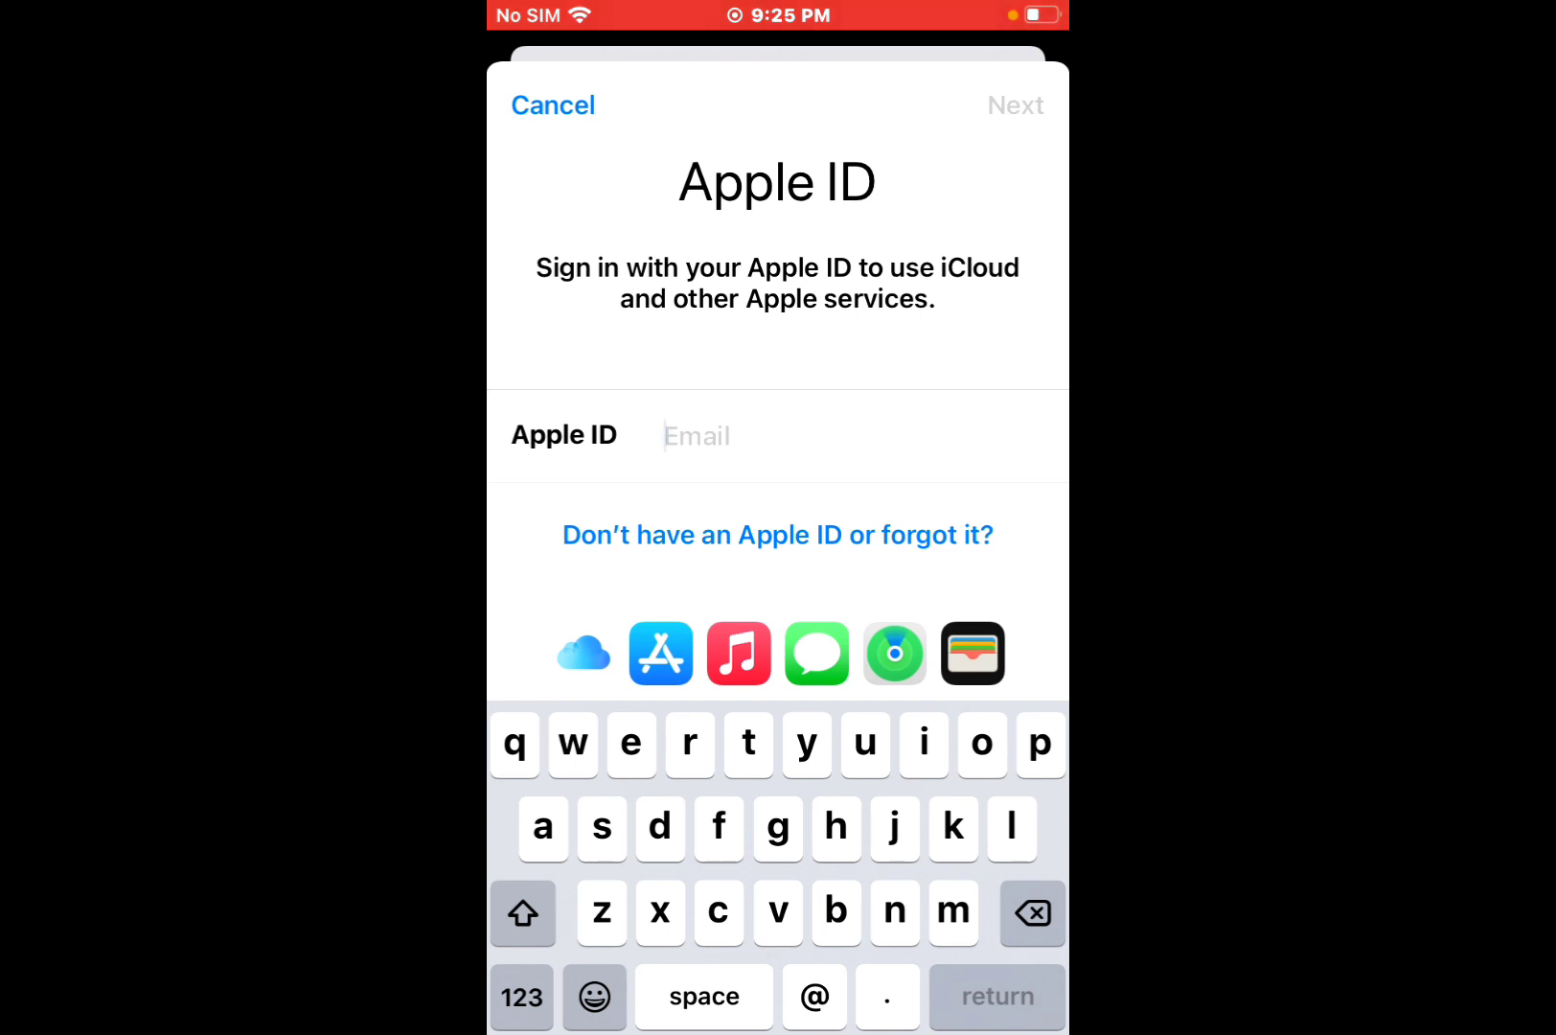
left_click(552, 105)
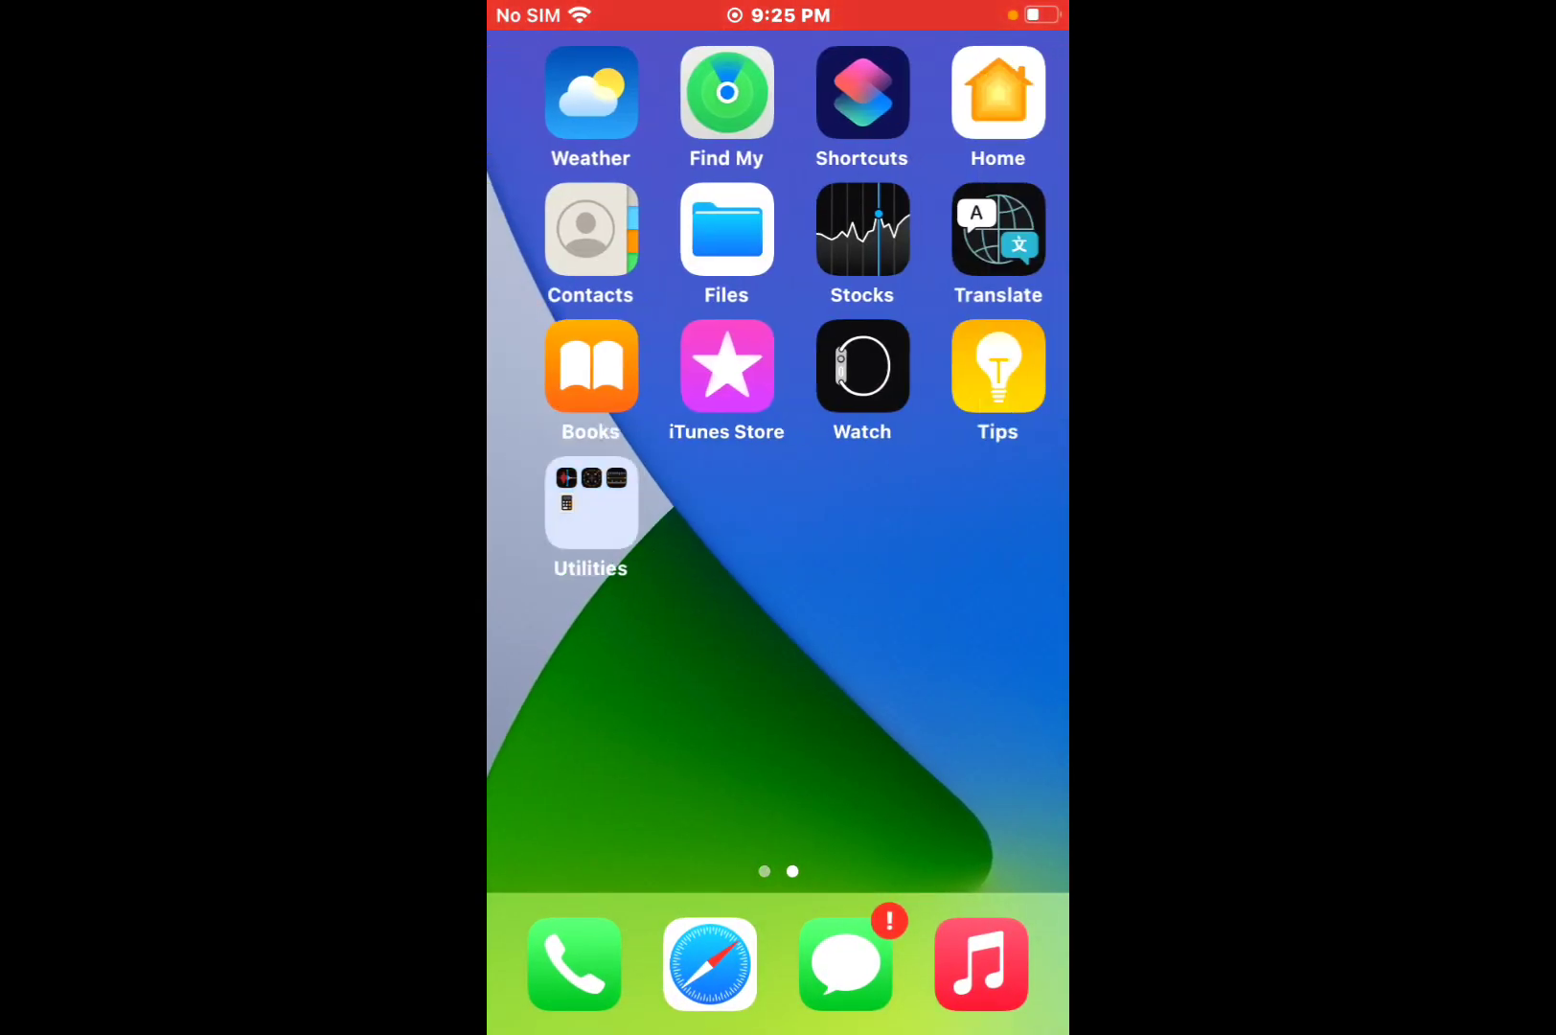
scroll("right", 3)
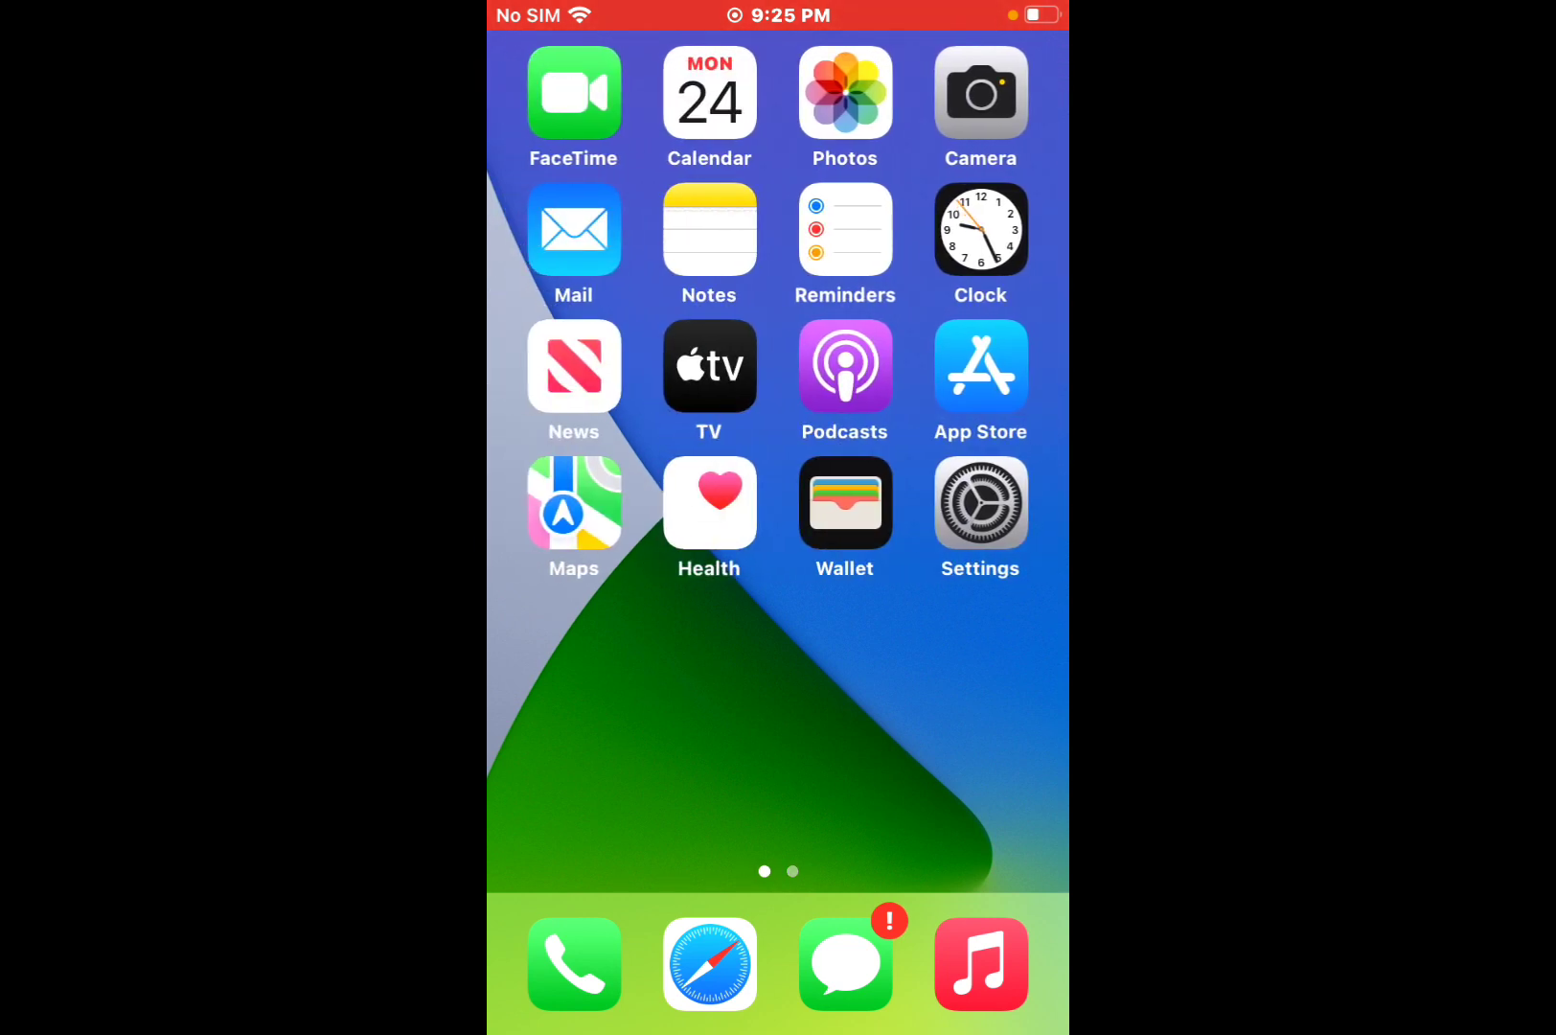